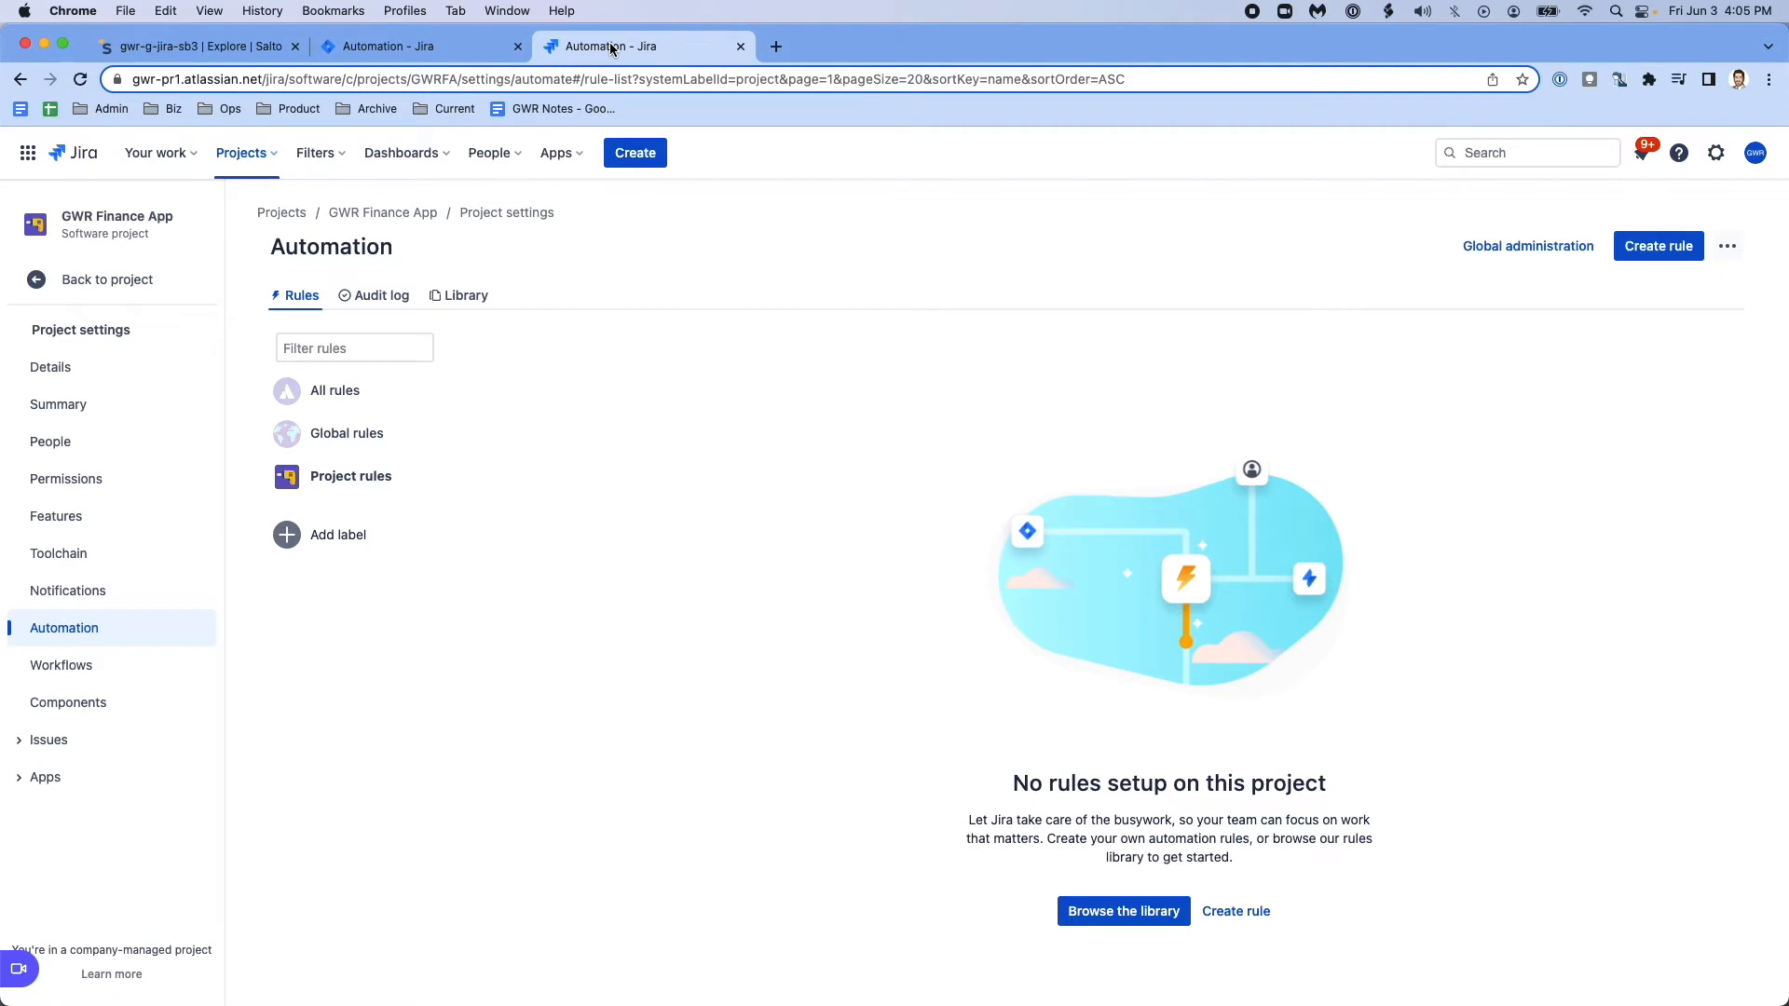
Show the gwr-pr1 GWR Finance App Jira Automation page, which has no rules yet
{"action": "left_click", "coordinate": [205, 47]}
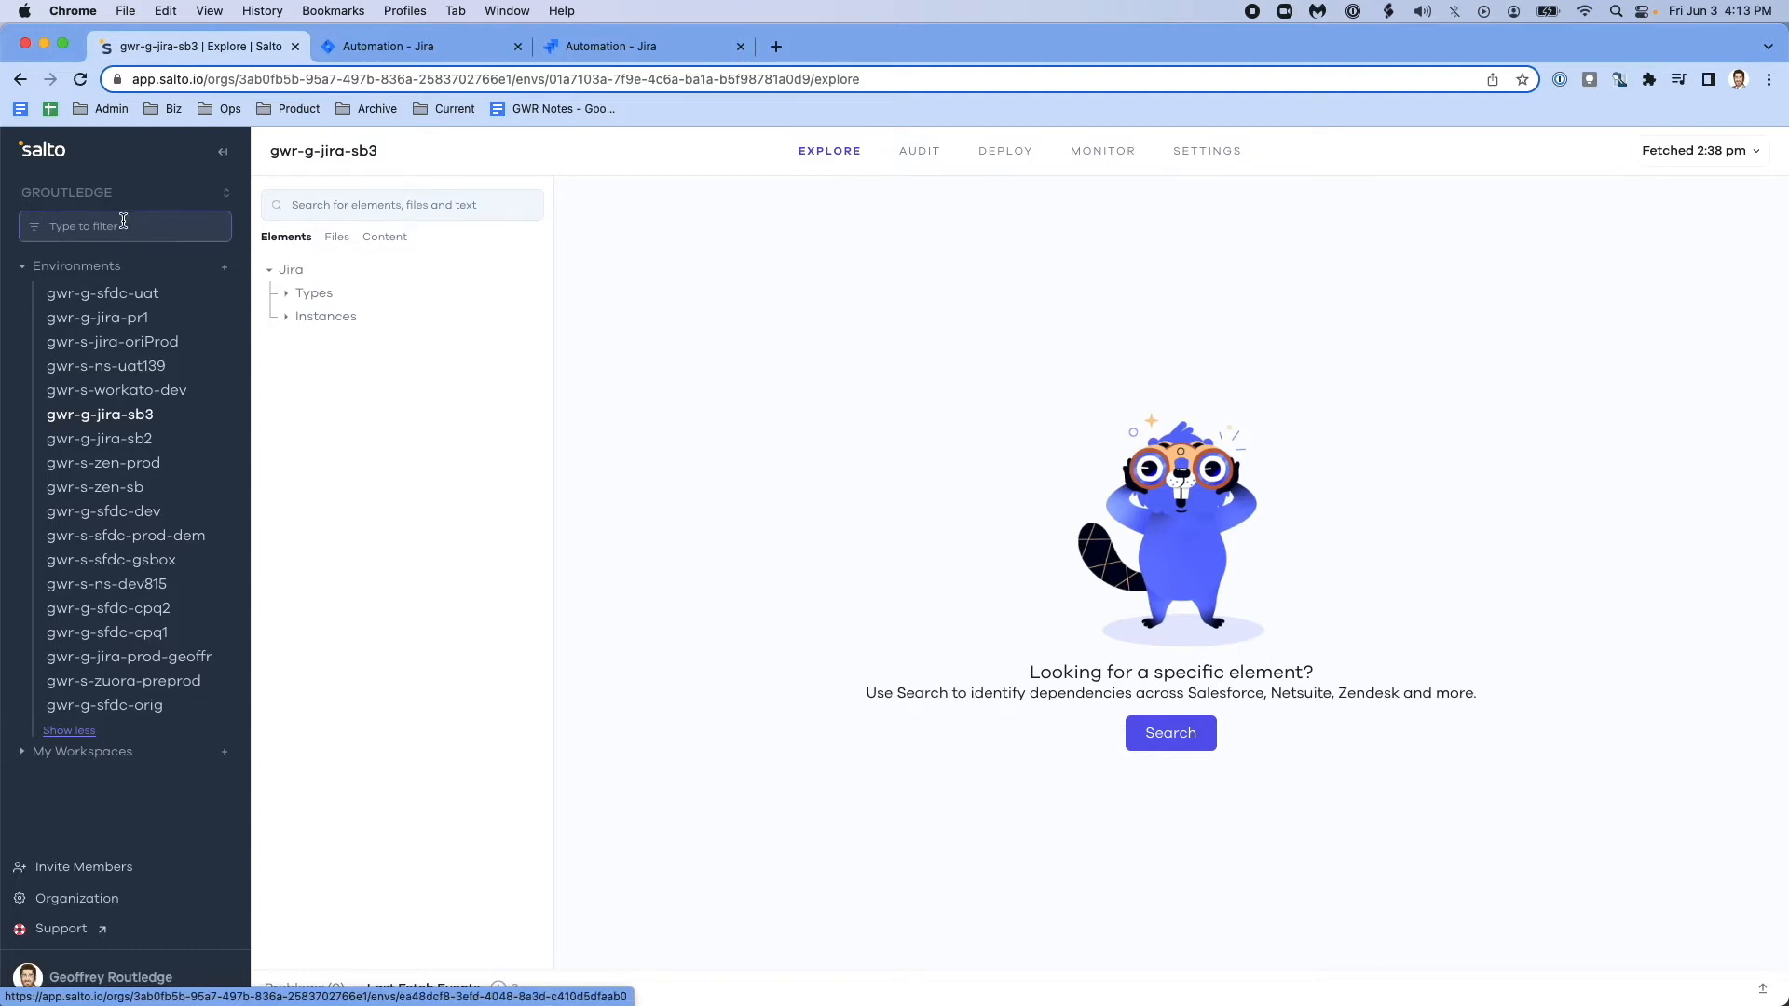
Filter environments by 'jira' and expand gwr-g-jira-sb3's Instances and Automation categories
{"action": "type", "text": "jira"}
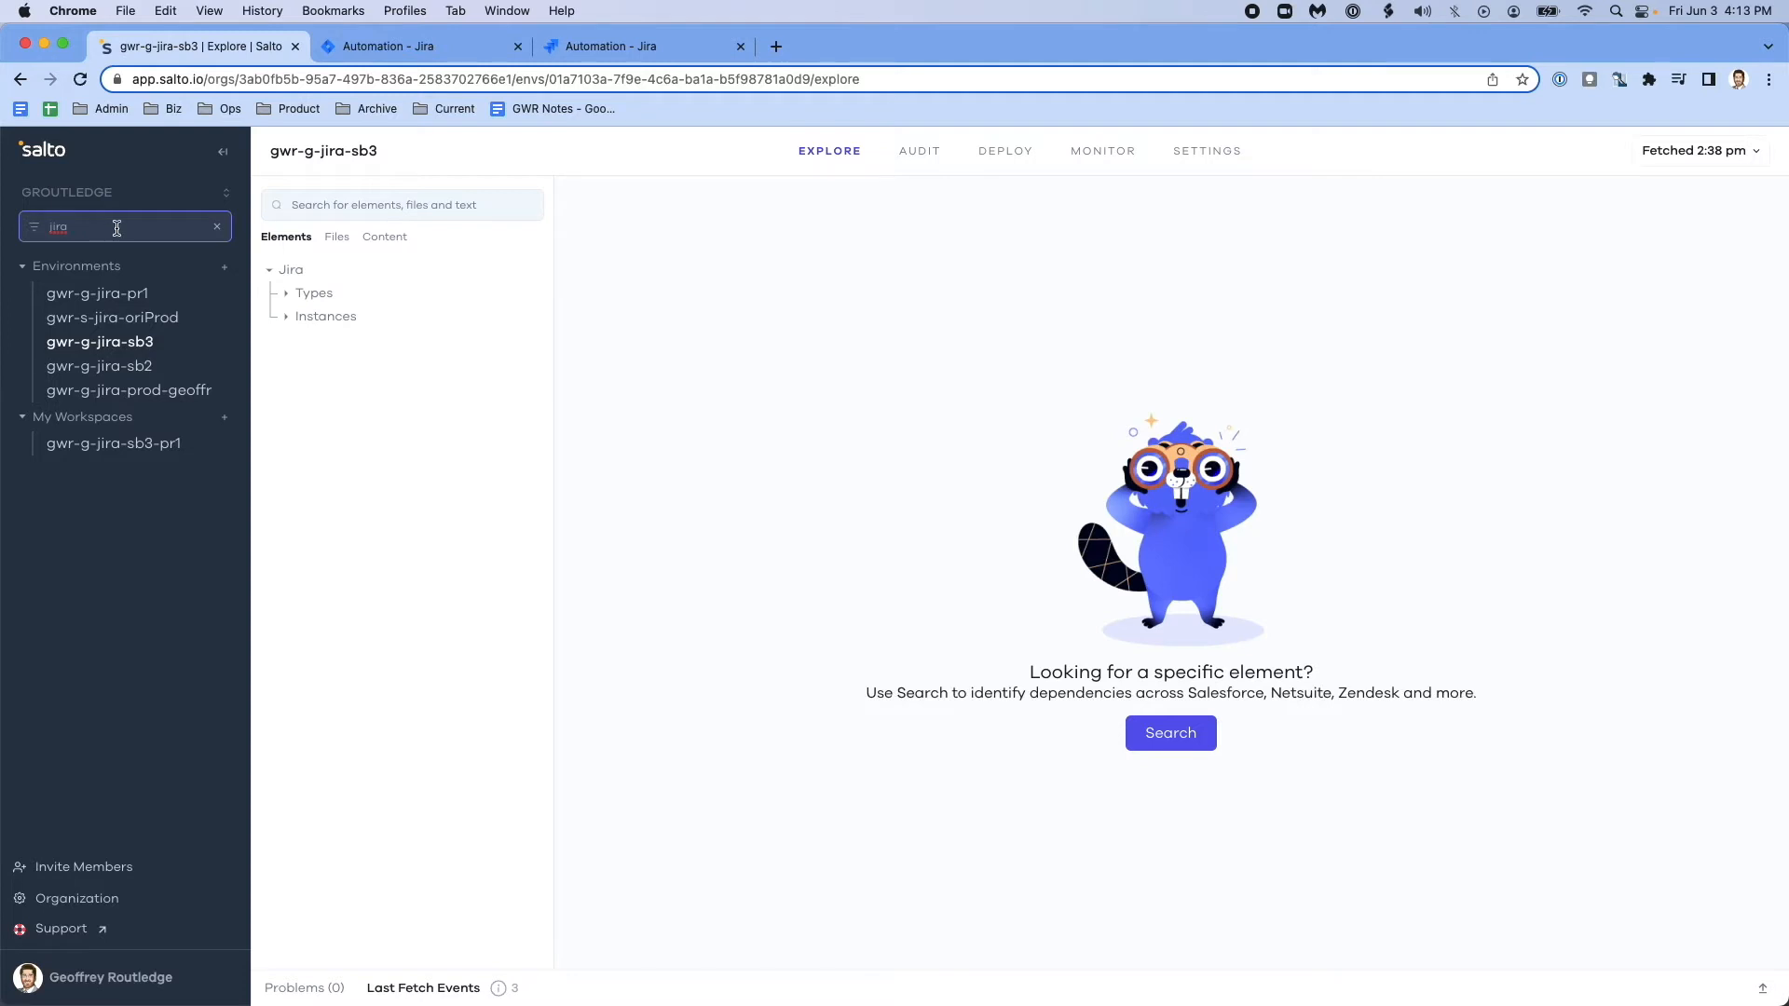
{"action": "mouse_move", "coordinate": [88, 348]}
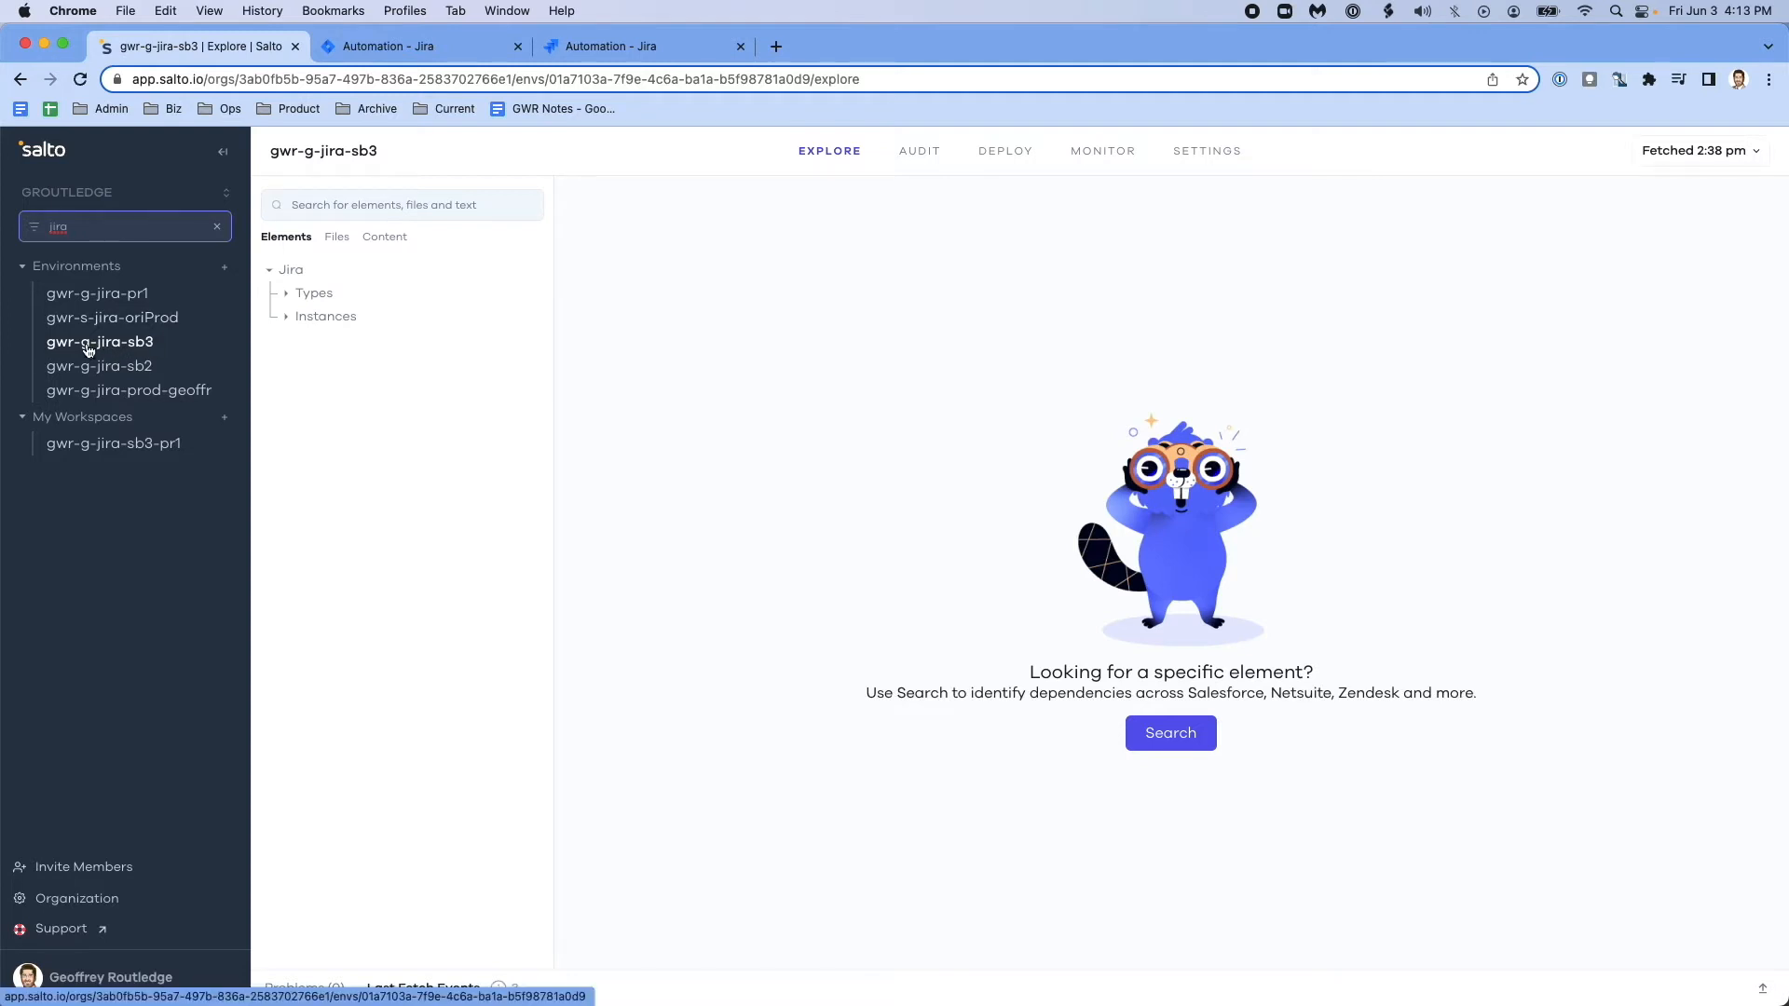
{"action": "mouse_move", "coordinate": [116, 296]}
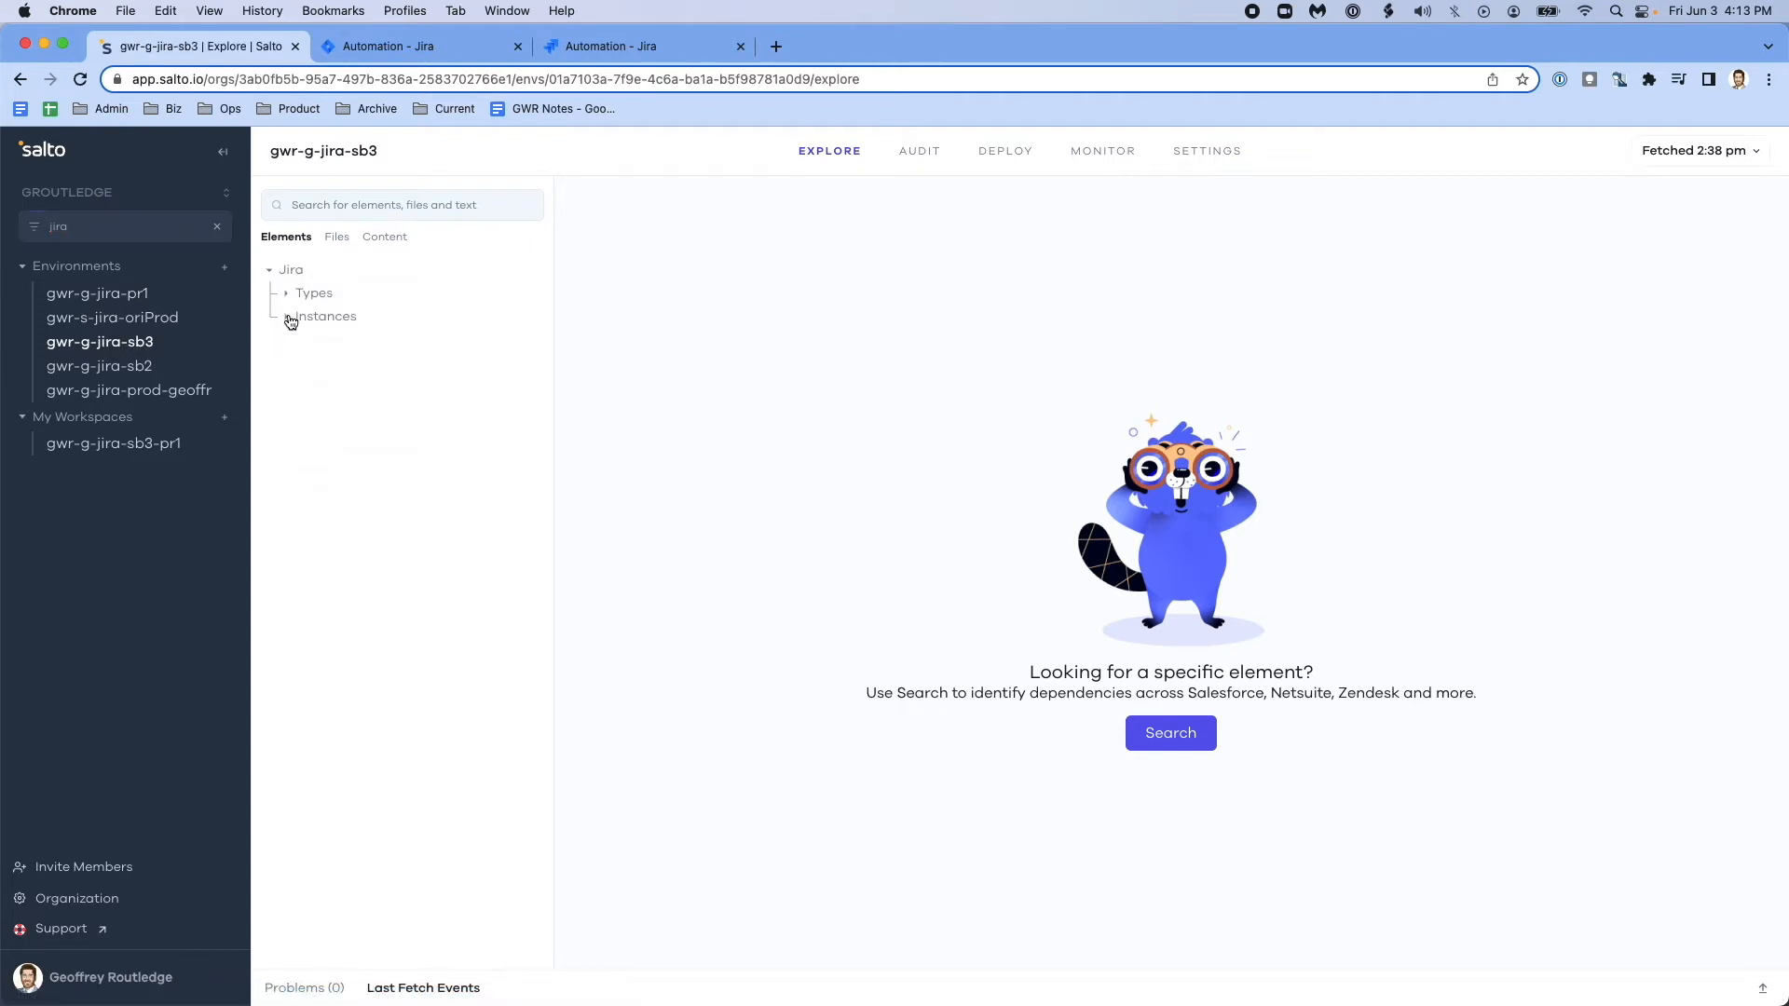
{"action": "left_click", "coordinate": [290, 316]}
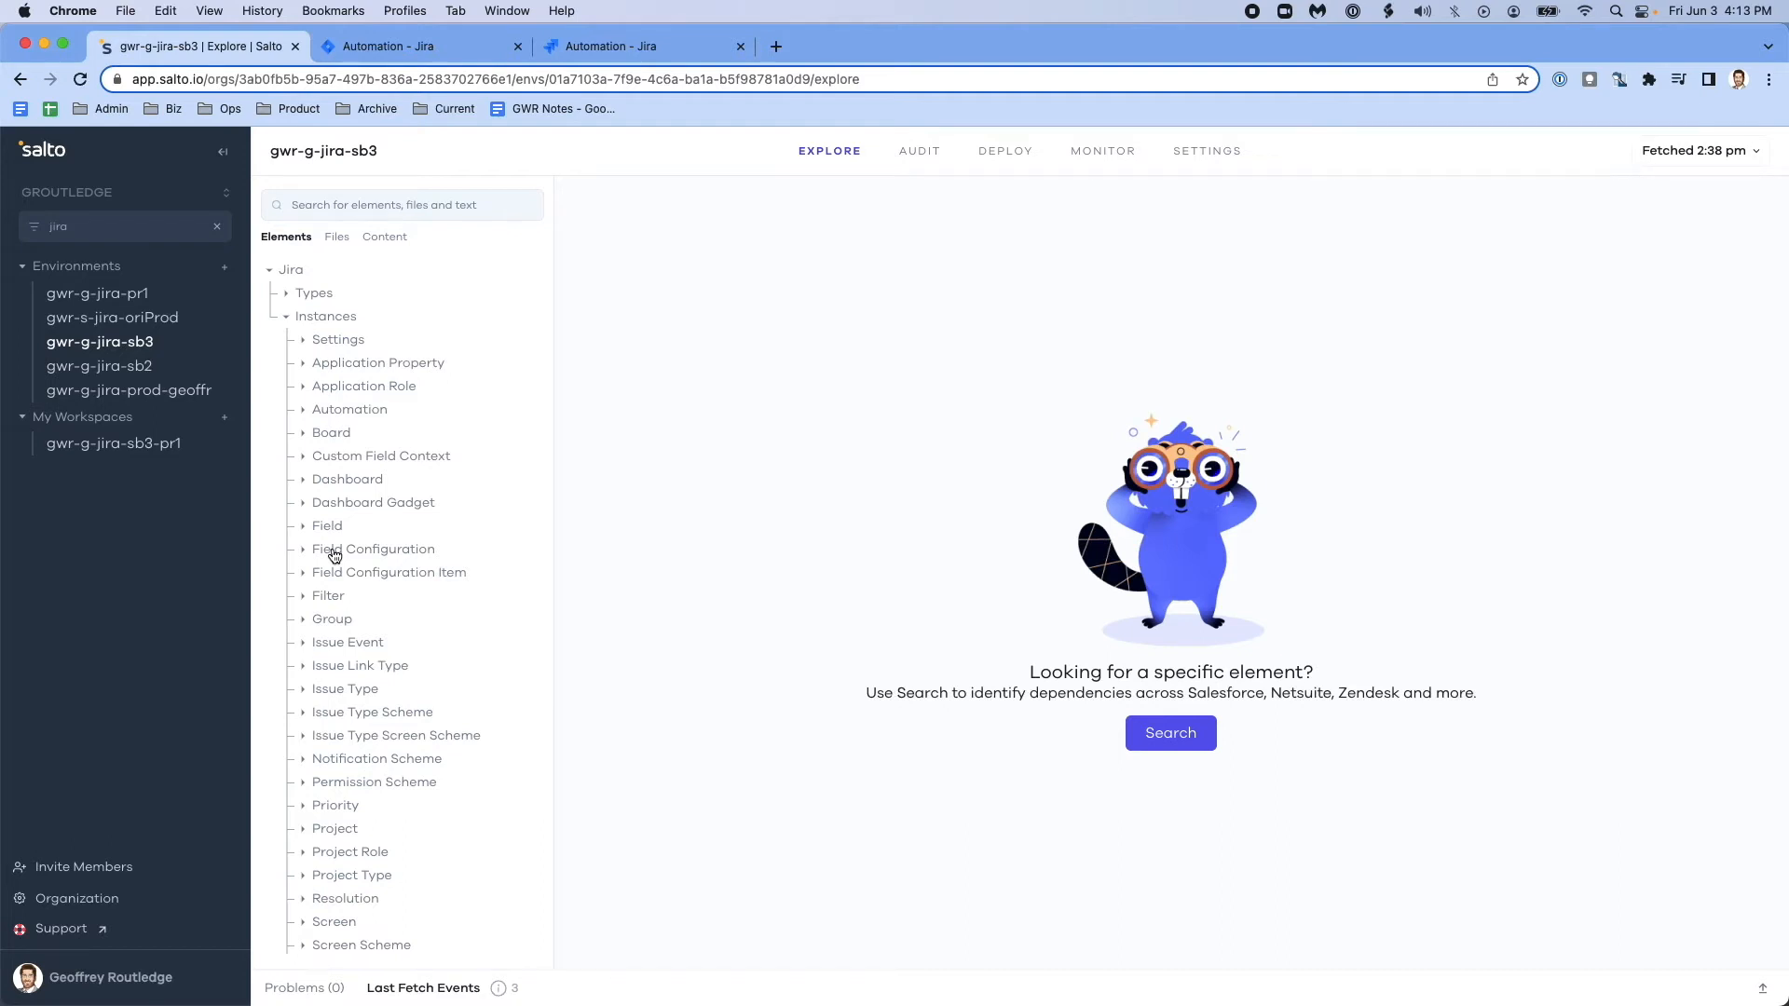
{"action": "mouse_move", "coordinate": [300, 412]}
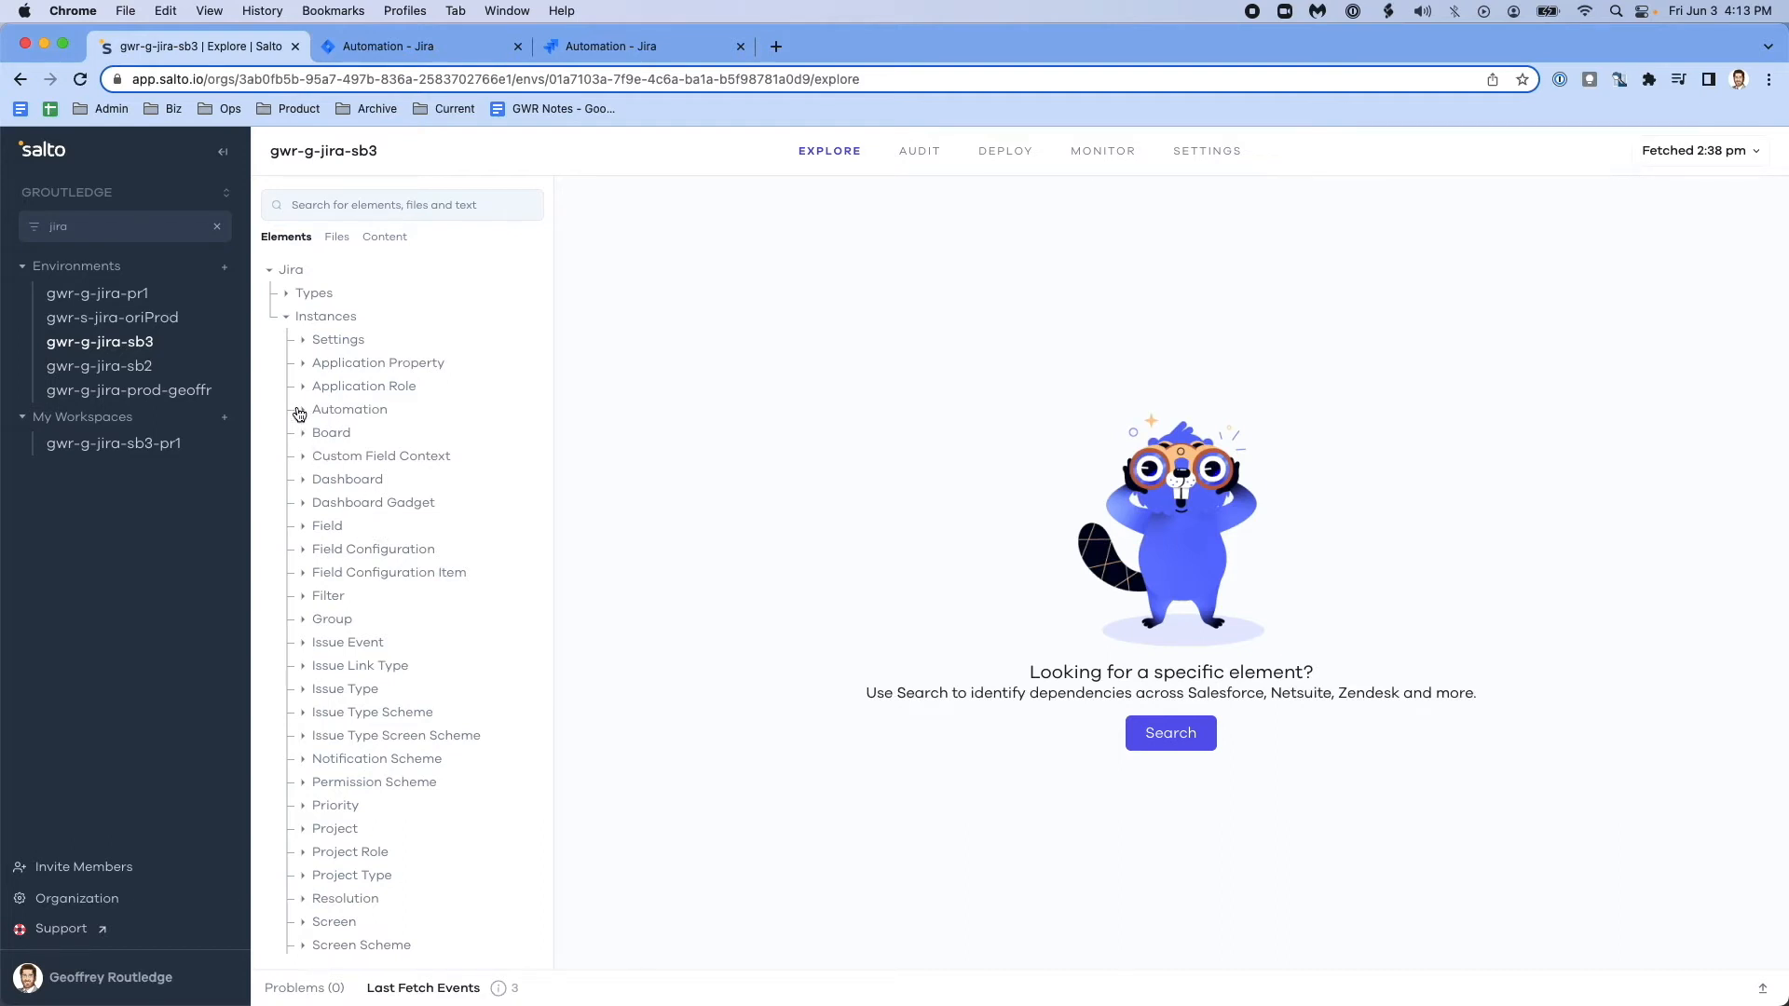
{"action": "left_click", "coordinate": [302, 409]}
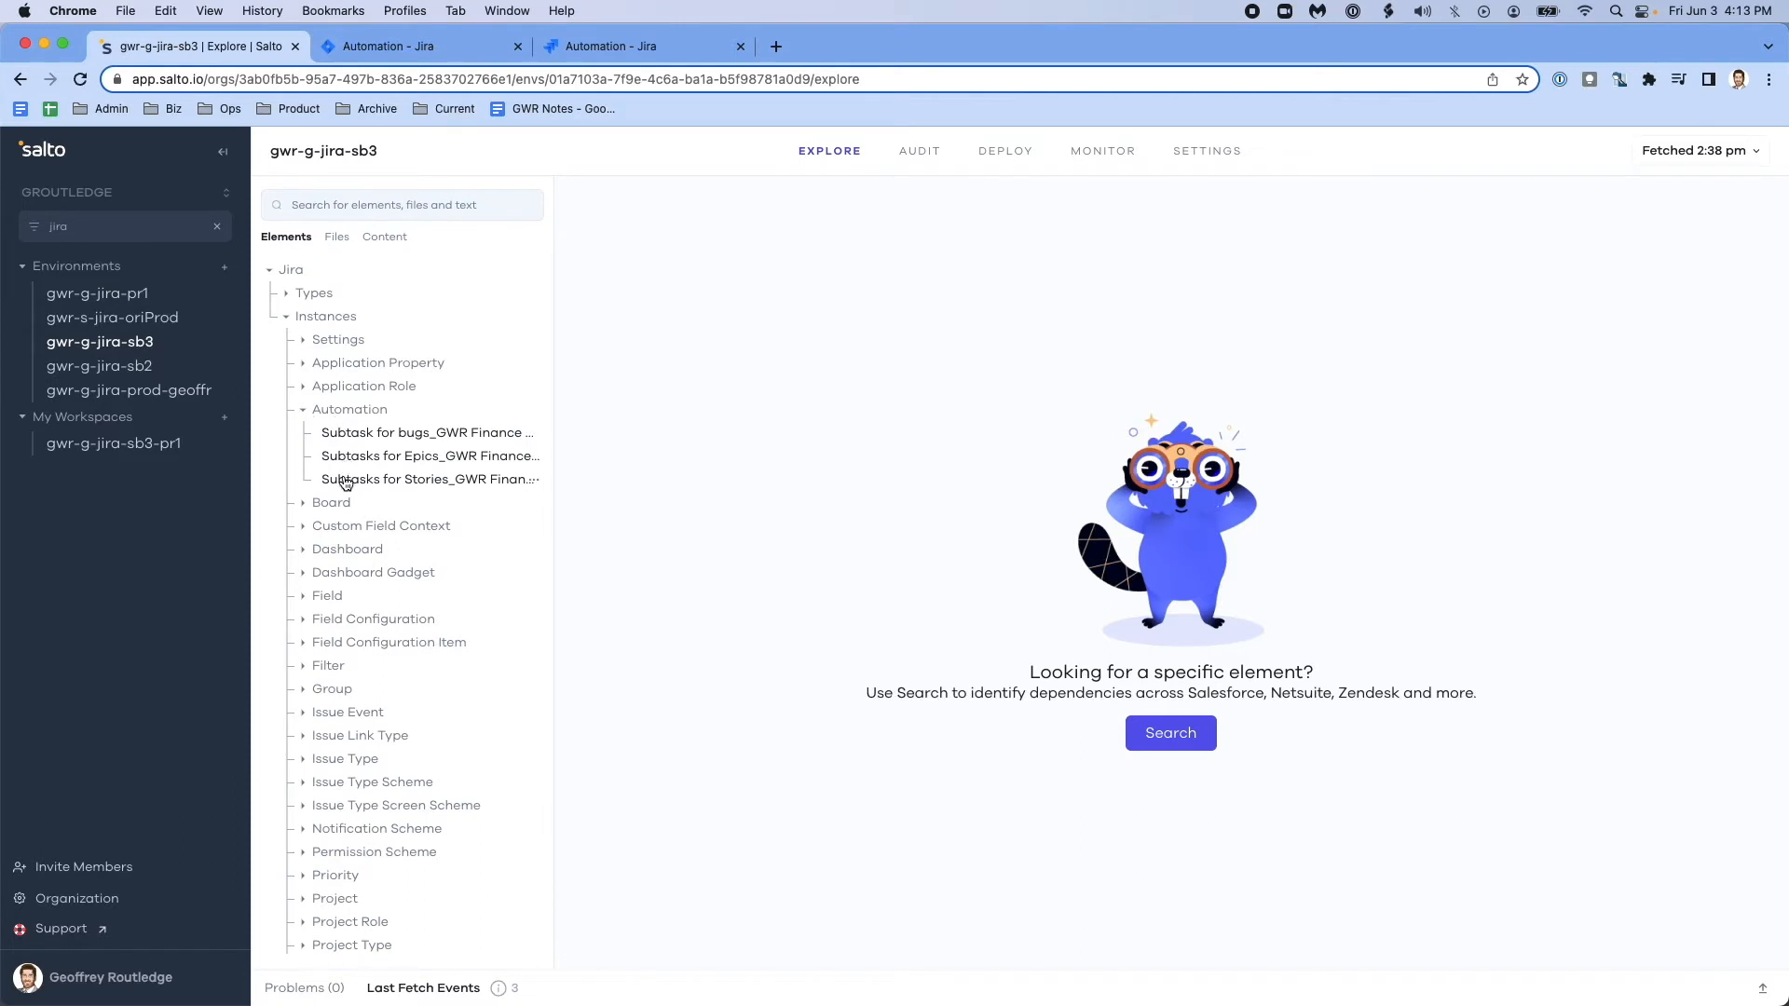
Confirm gwr-g-jira-pr1 has no automation instances and view its deployment history
{"action": "left_click", "coordinate": [97, 293]}
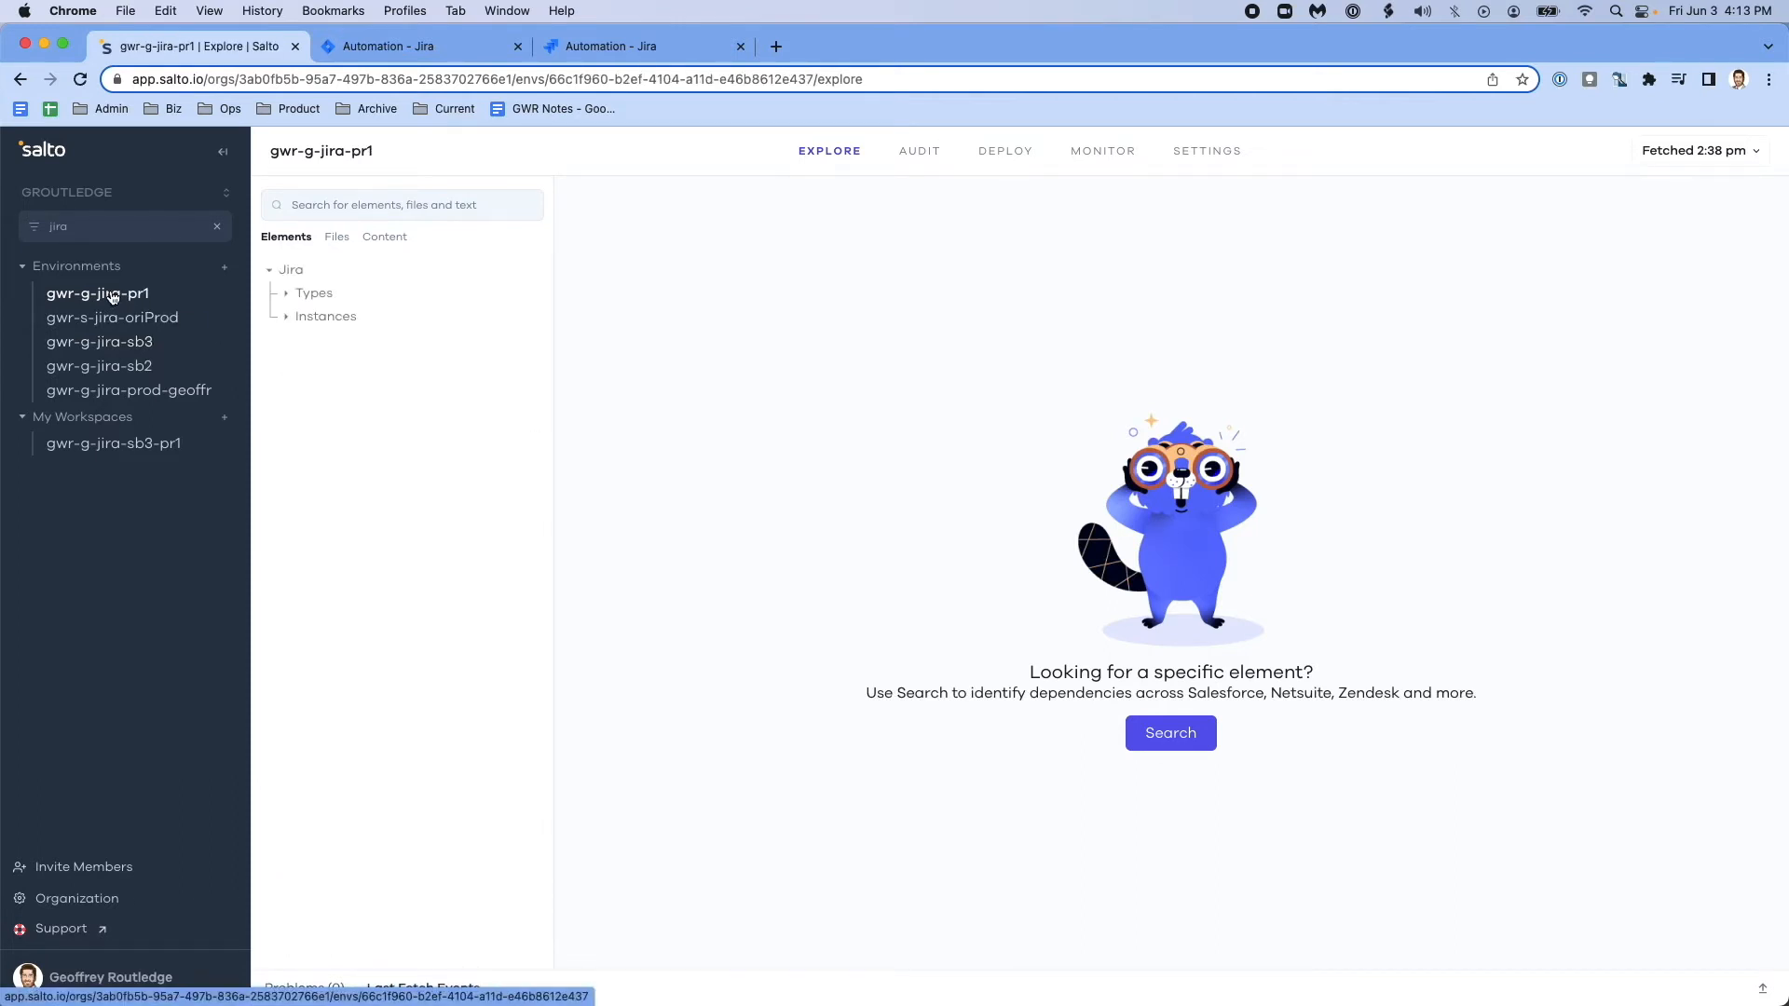
{"action": "left_click", "coordinate": [288, 316]}
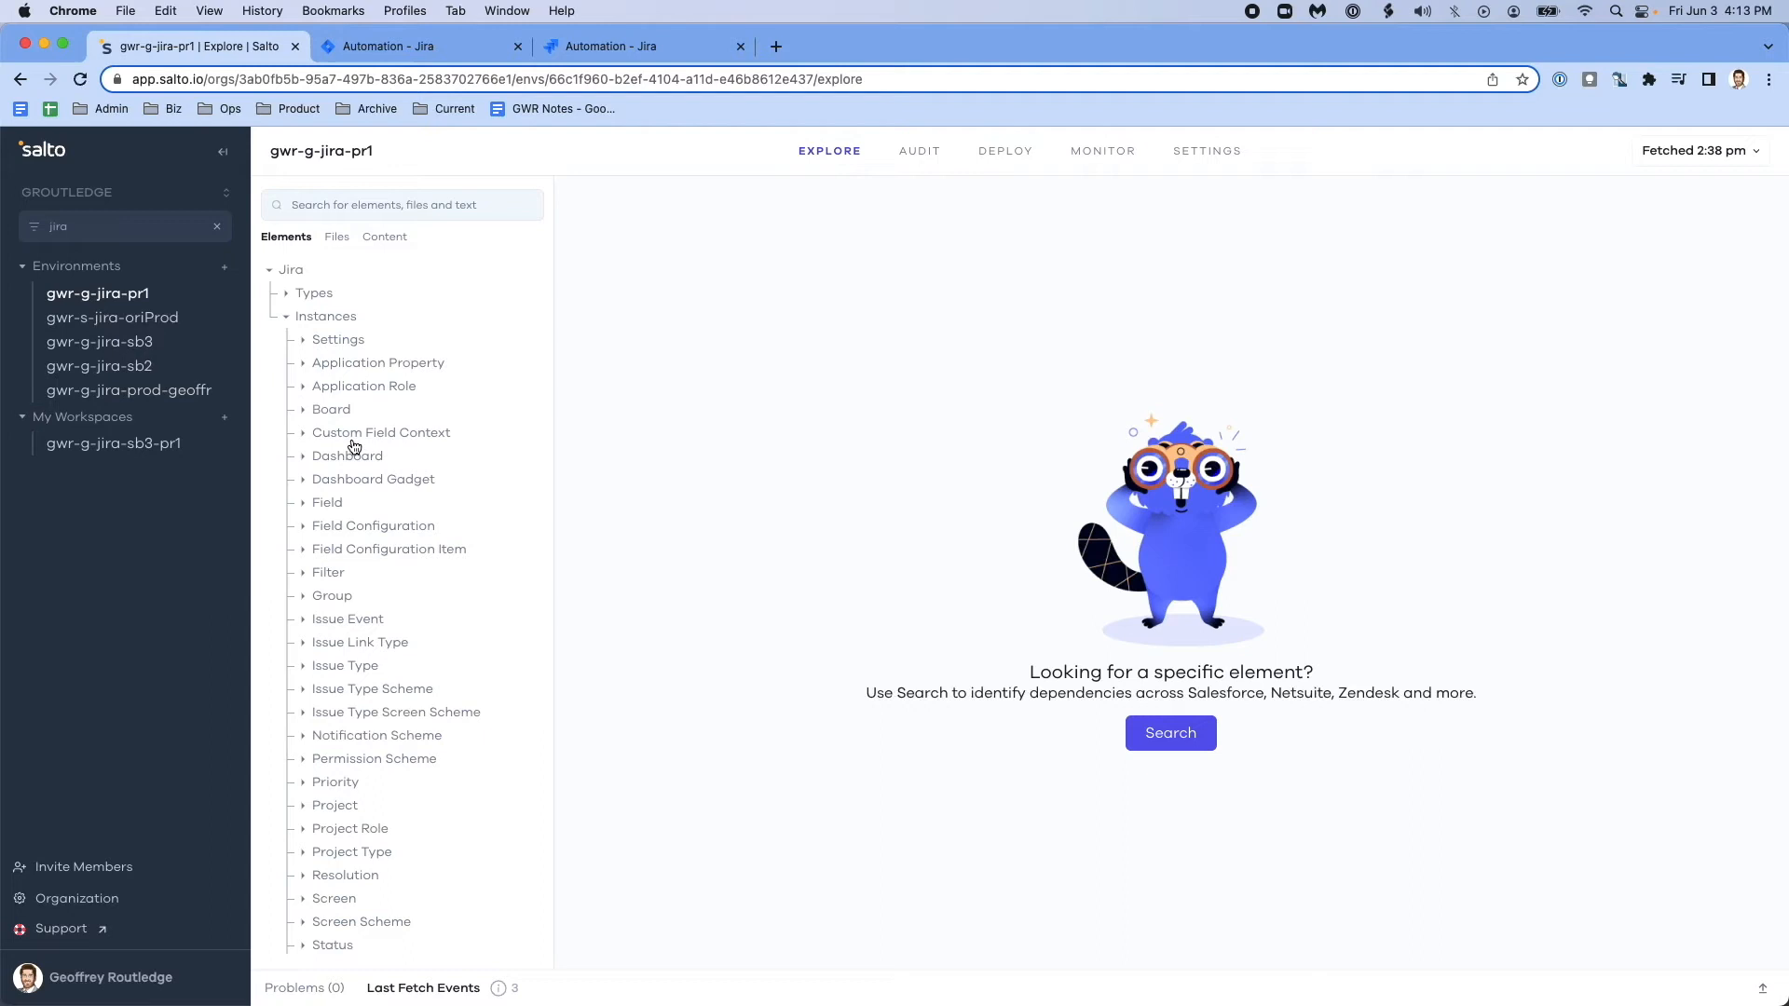
{"action": "mouse_move", "coordinate": [852, 268]}
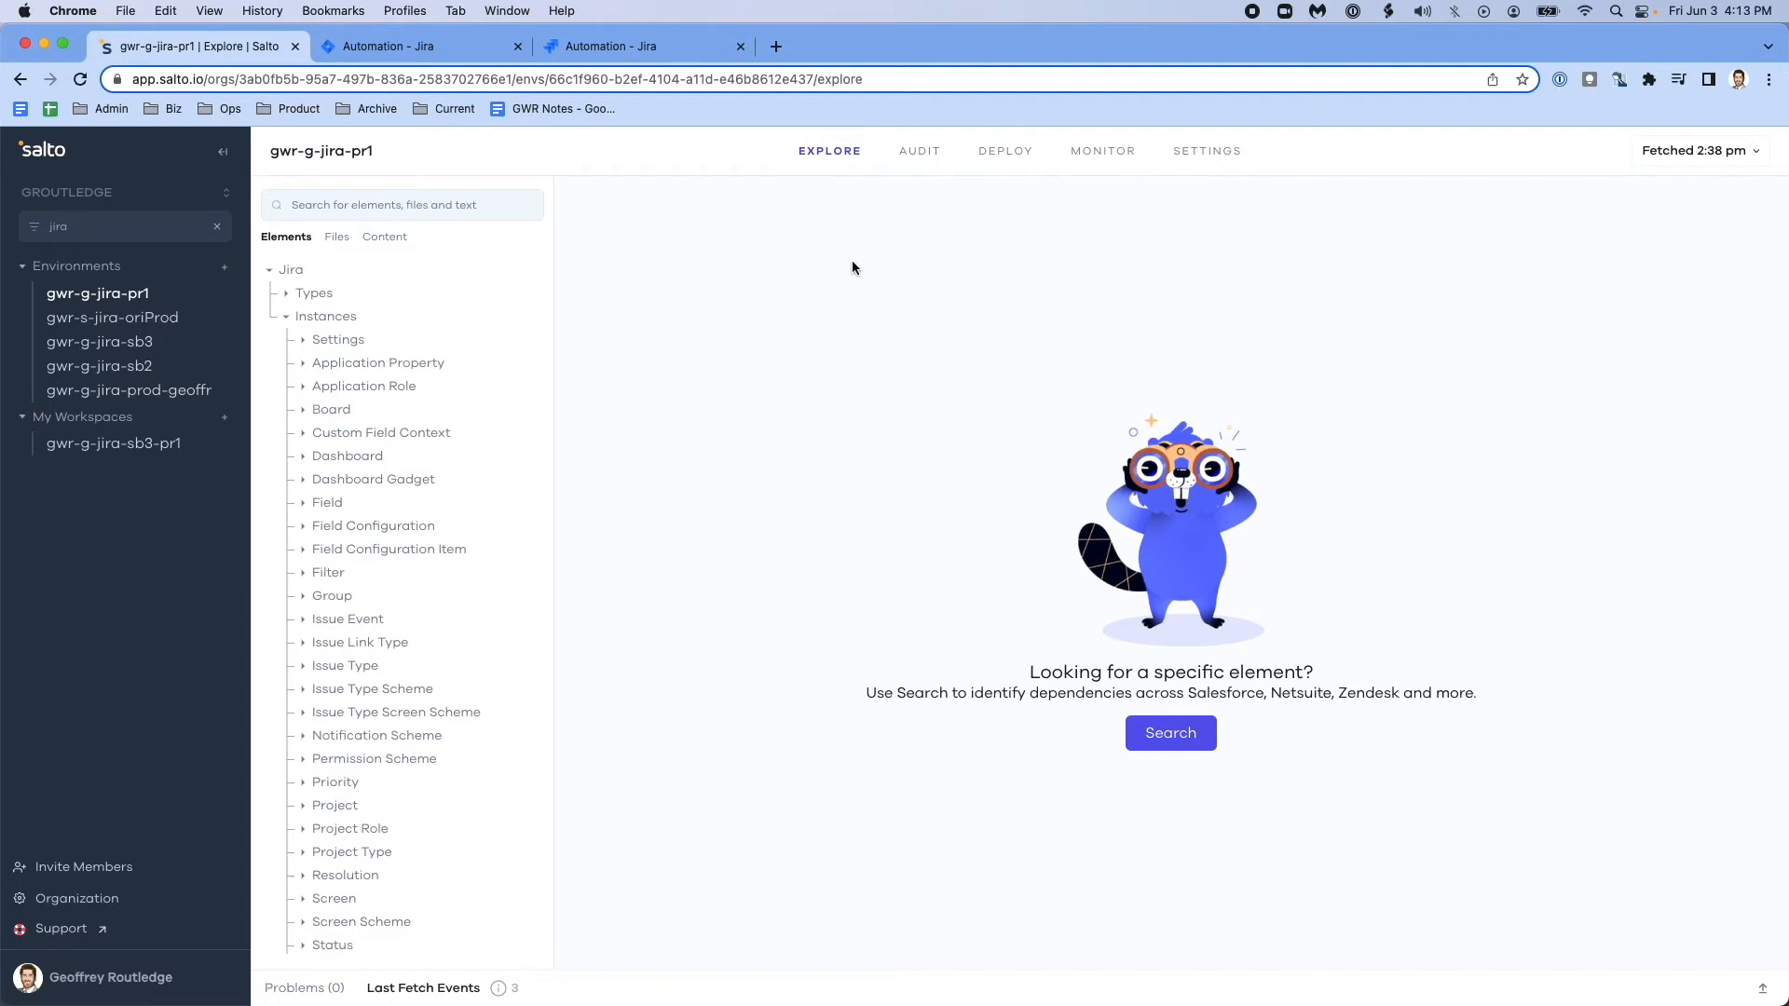
{"action": "left_click", "coordinate": [1005, 150]}
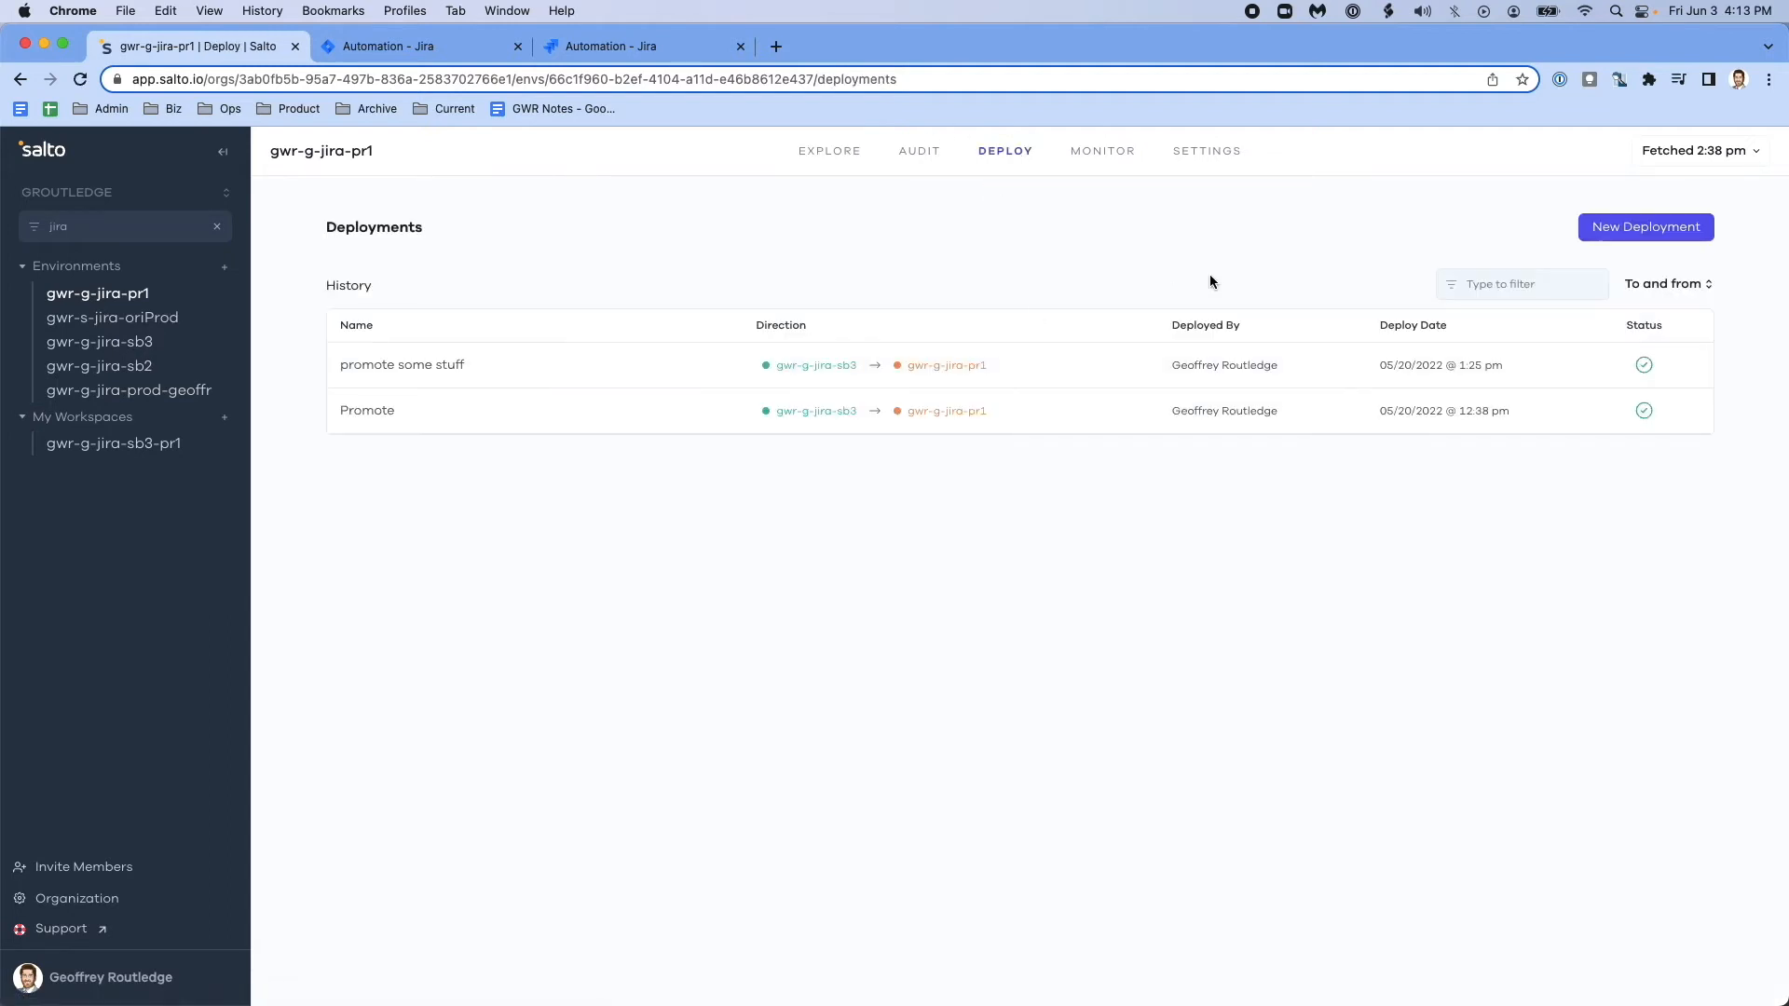
Create the 'Update automations' deployment with source gwr-g-jira-sb3 and target gwr-g-jira-pr1
{"action": "left_click", "coordinate": [1645, 226]}
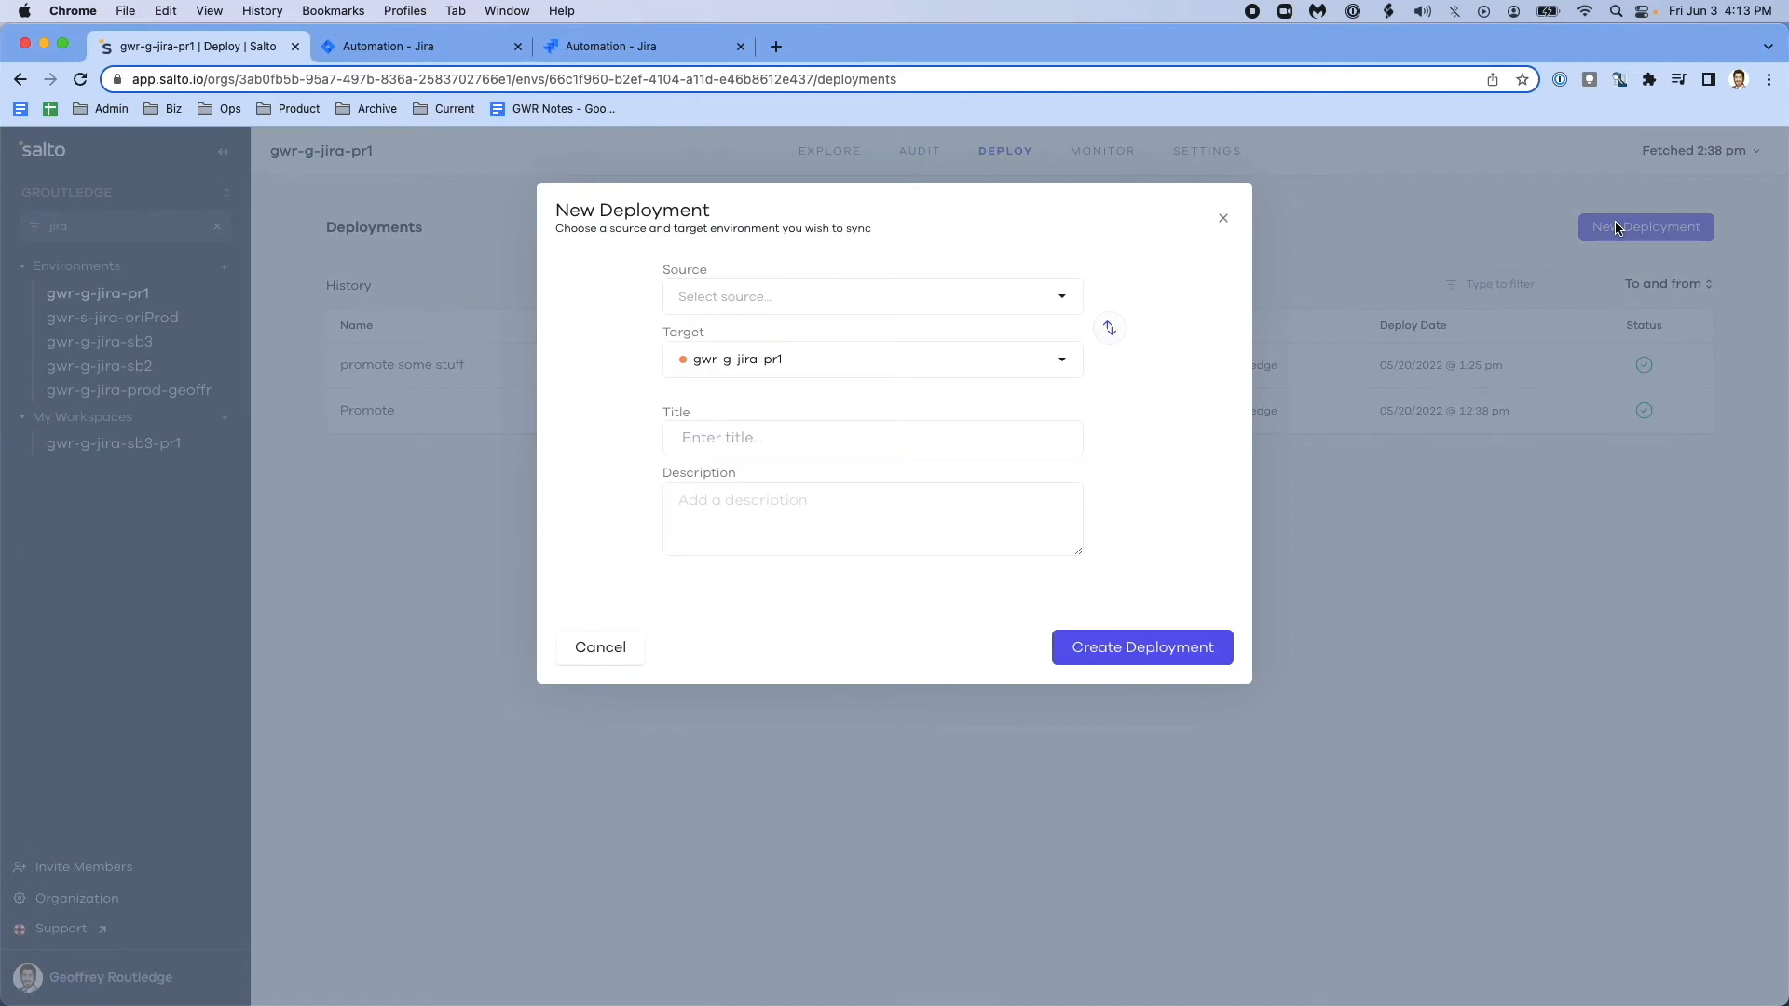
{"action": "mouse_move", "coordinate": [1098, 46]}
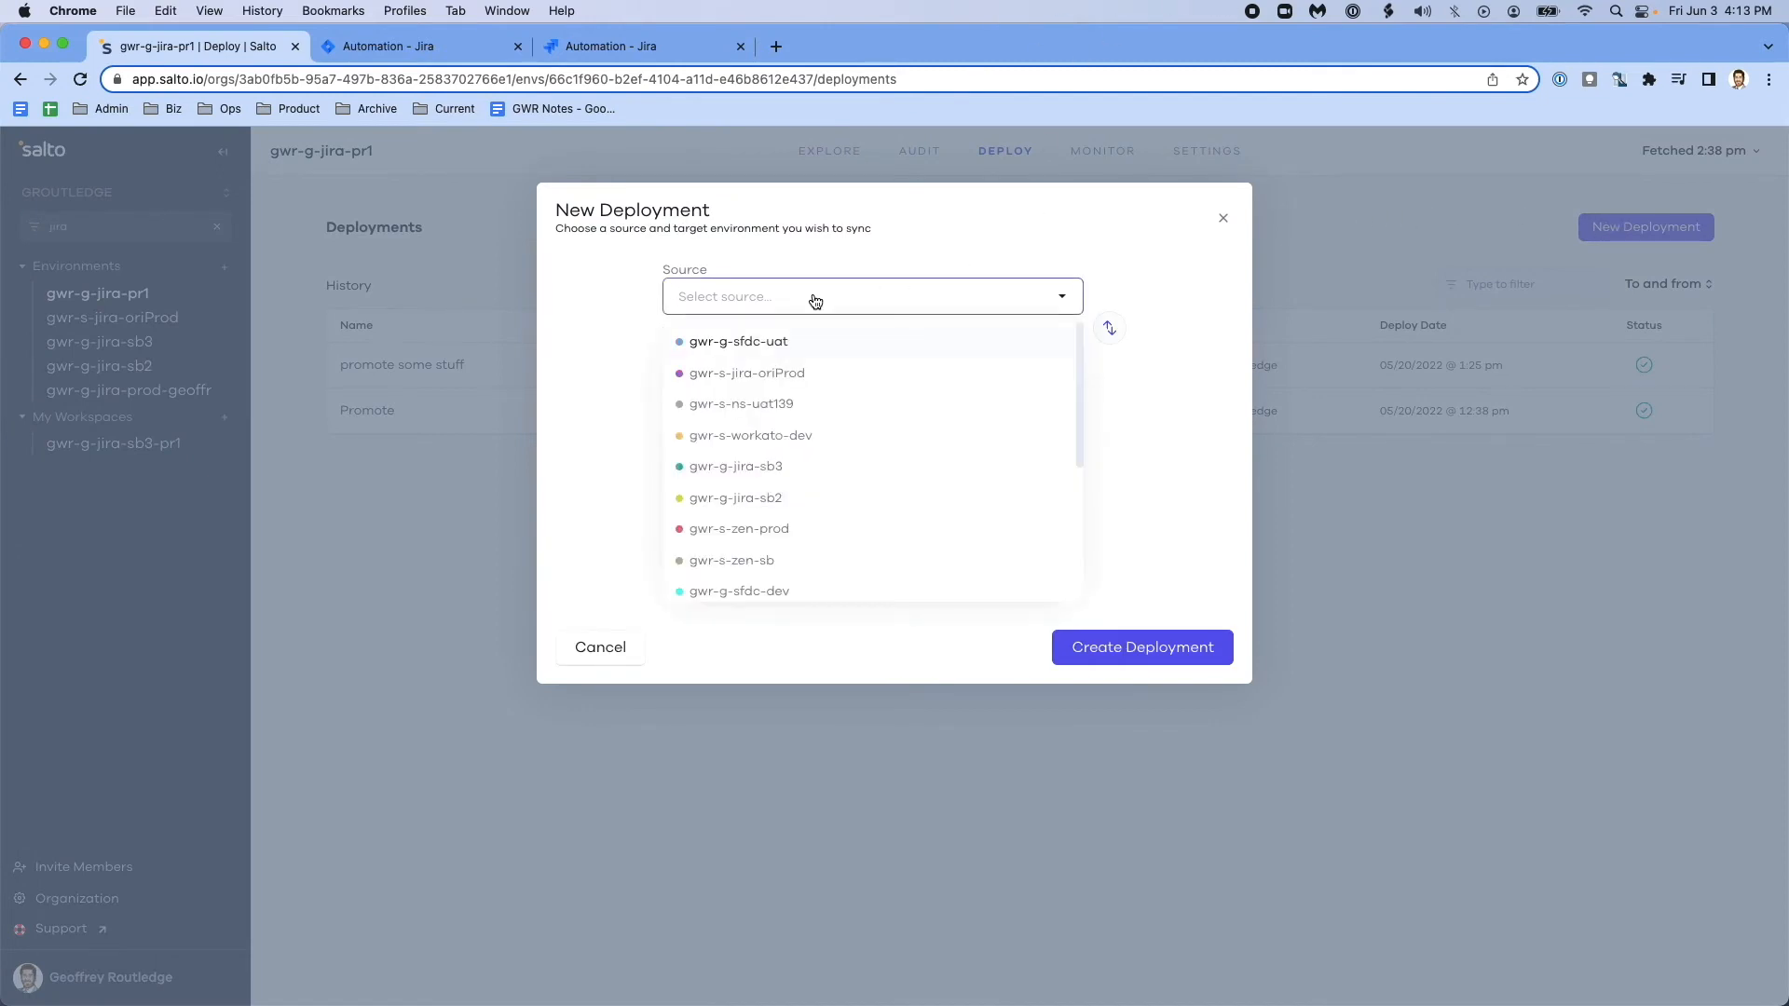
{"action": "left_click", "coordinate": [735, 466]}
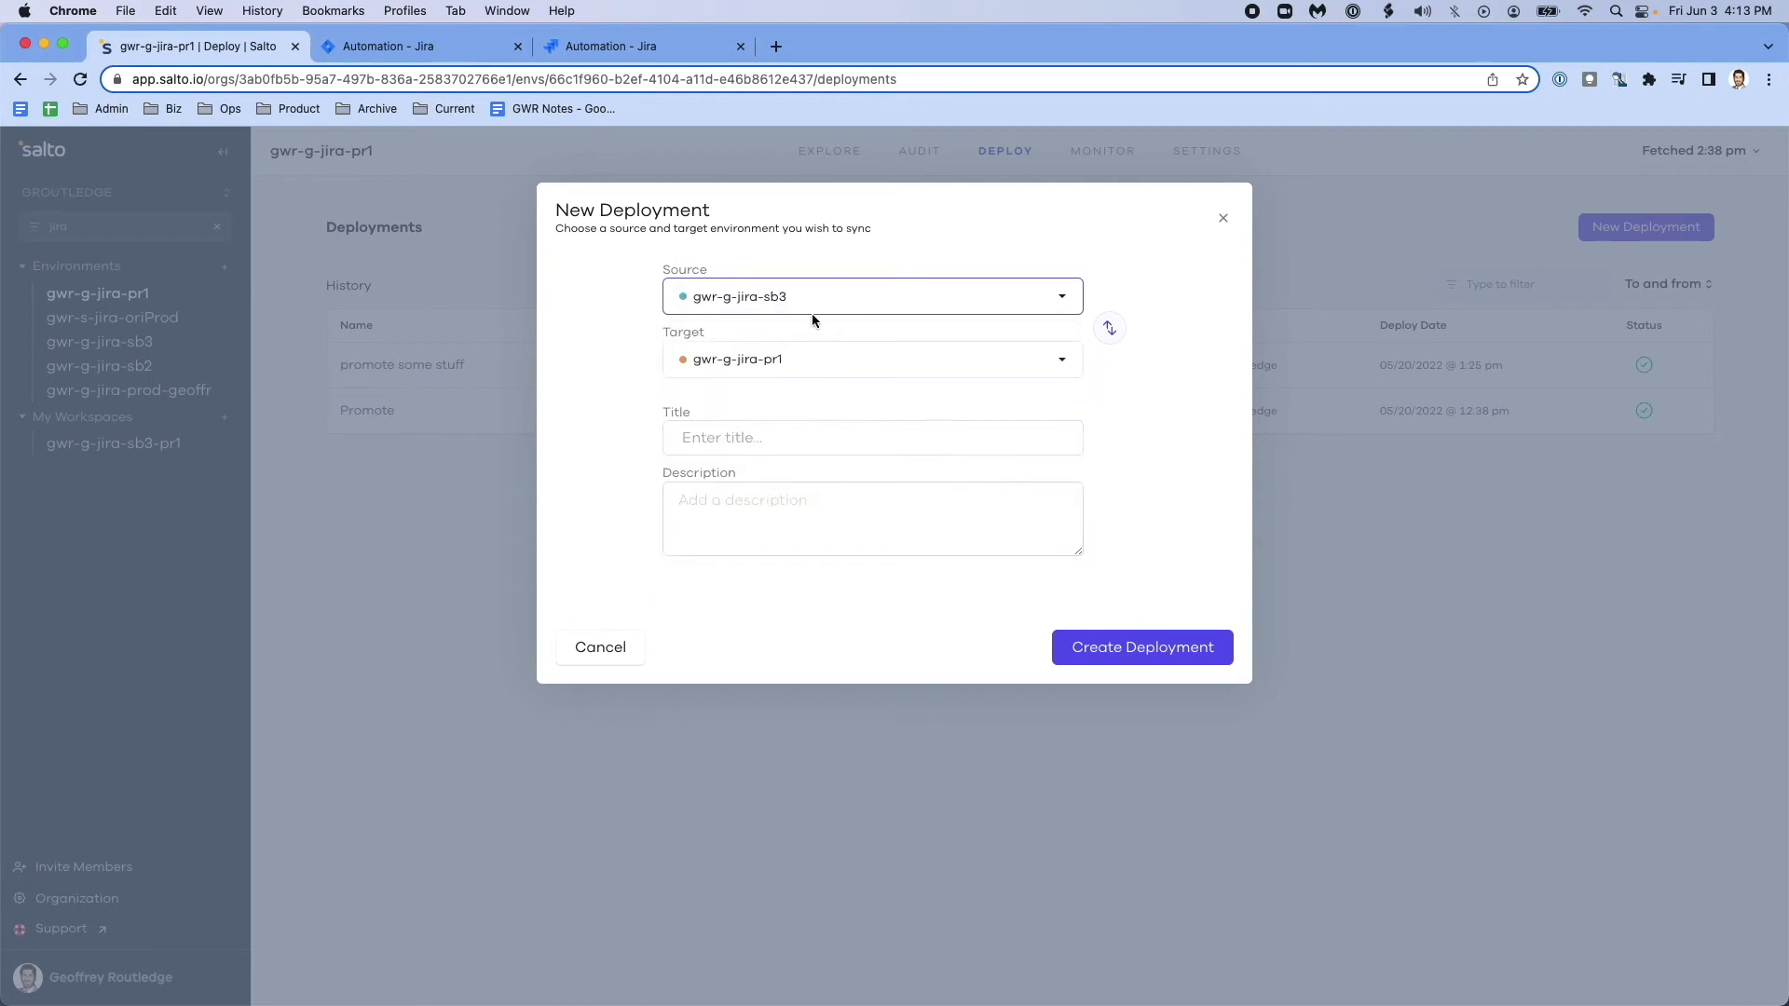
{"action": "left_click", "coordinate": [872, 297]}
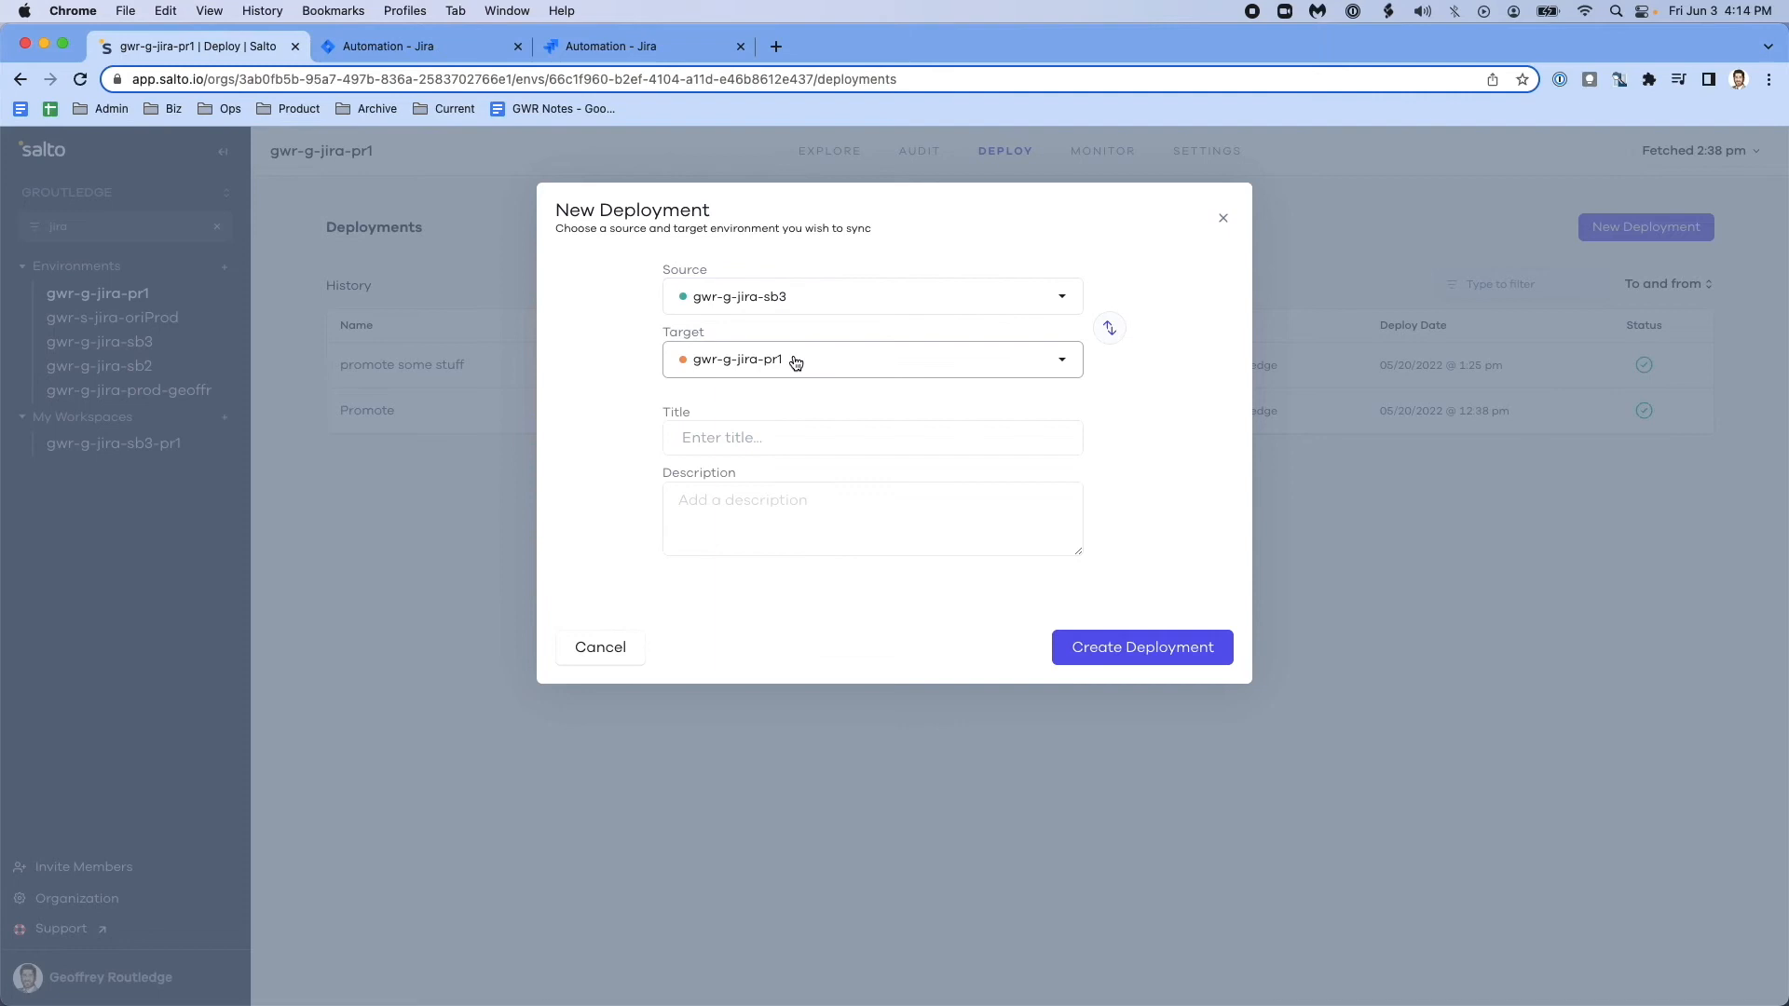
{"action": "left_click", "coordinate": [872, 437]}
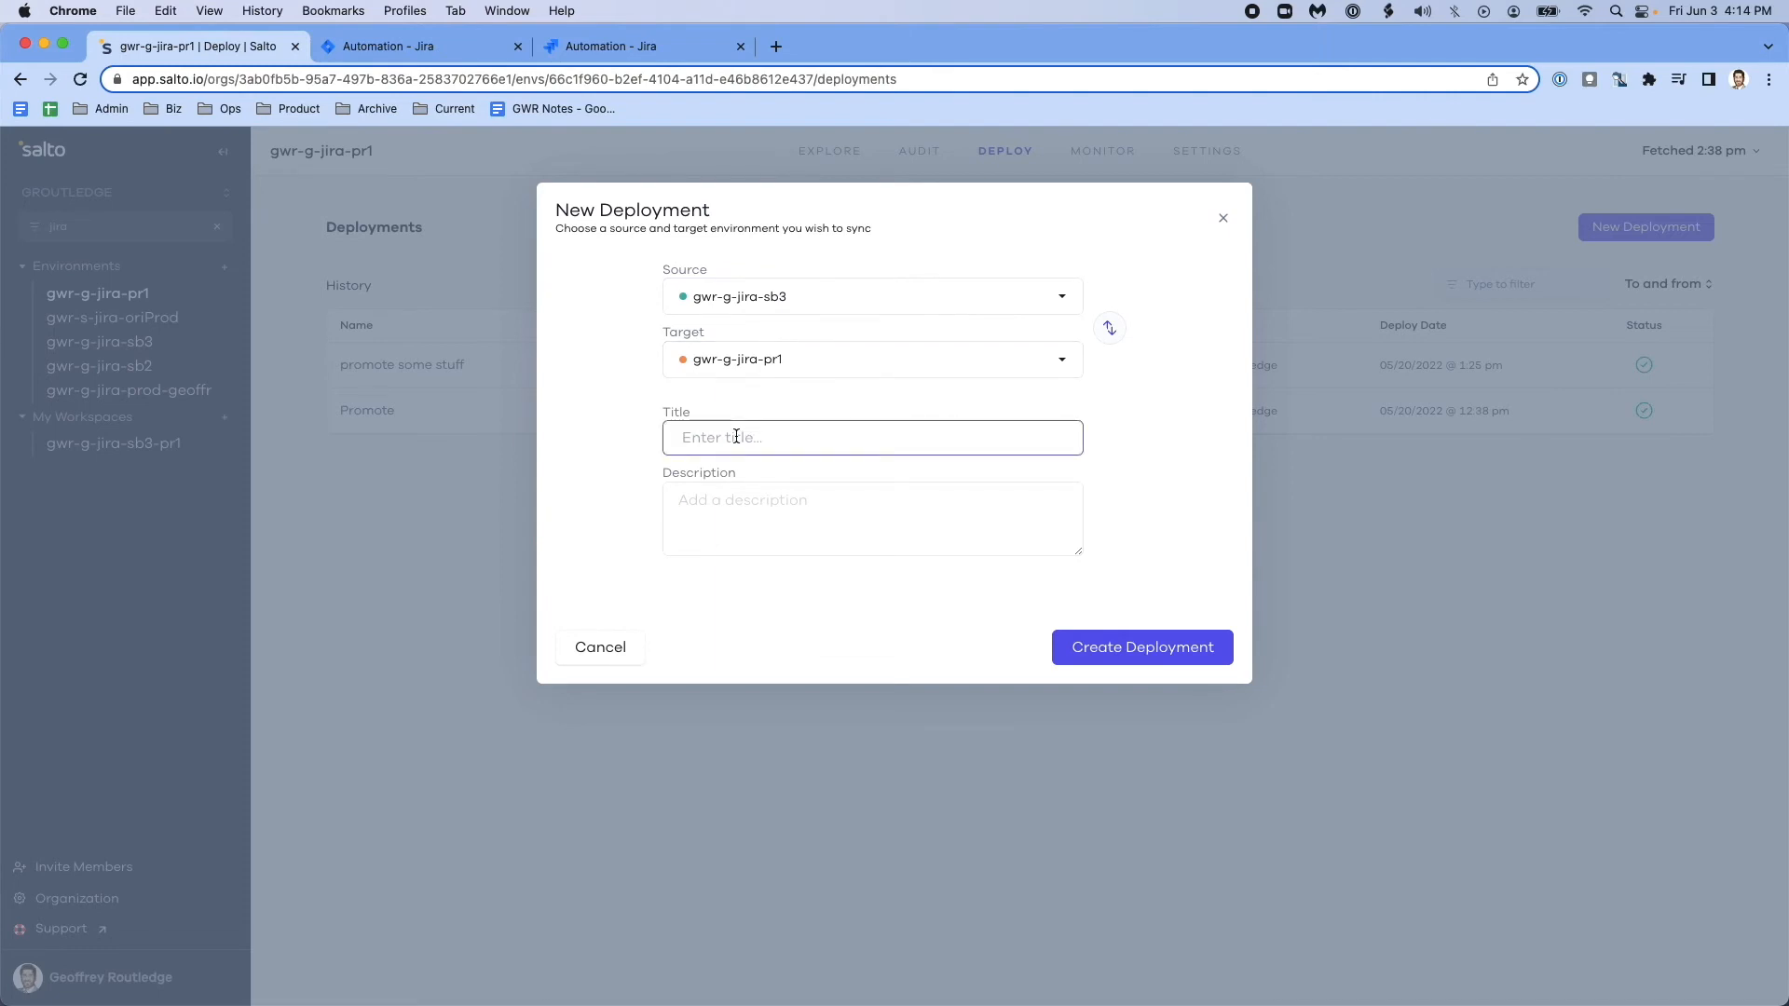
{"action": "type", "text": "Update"}
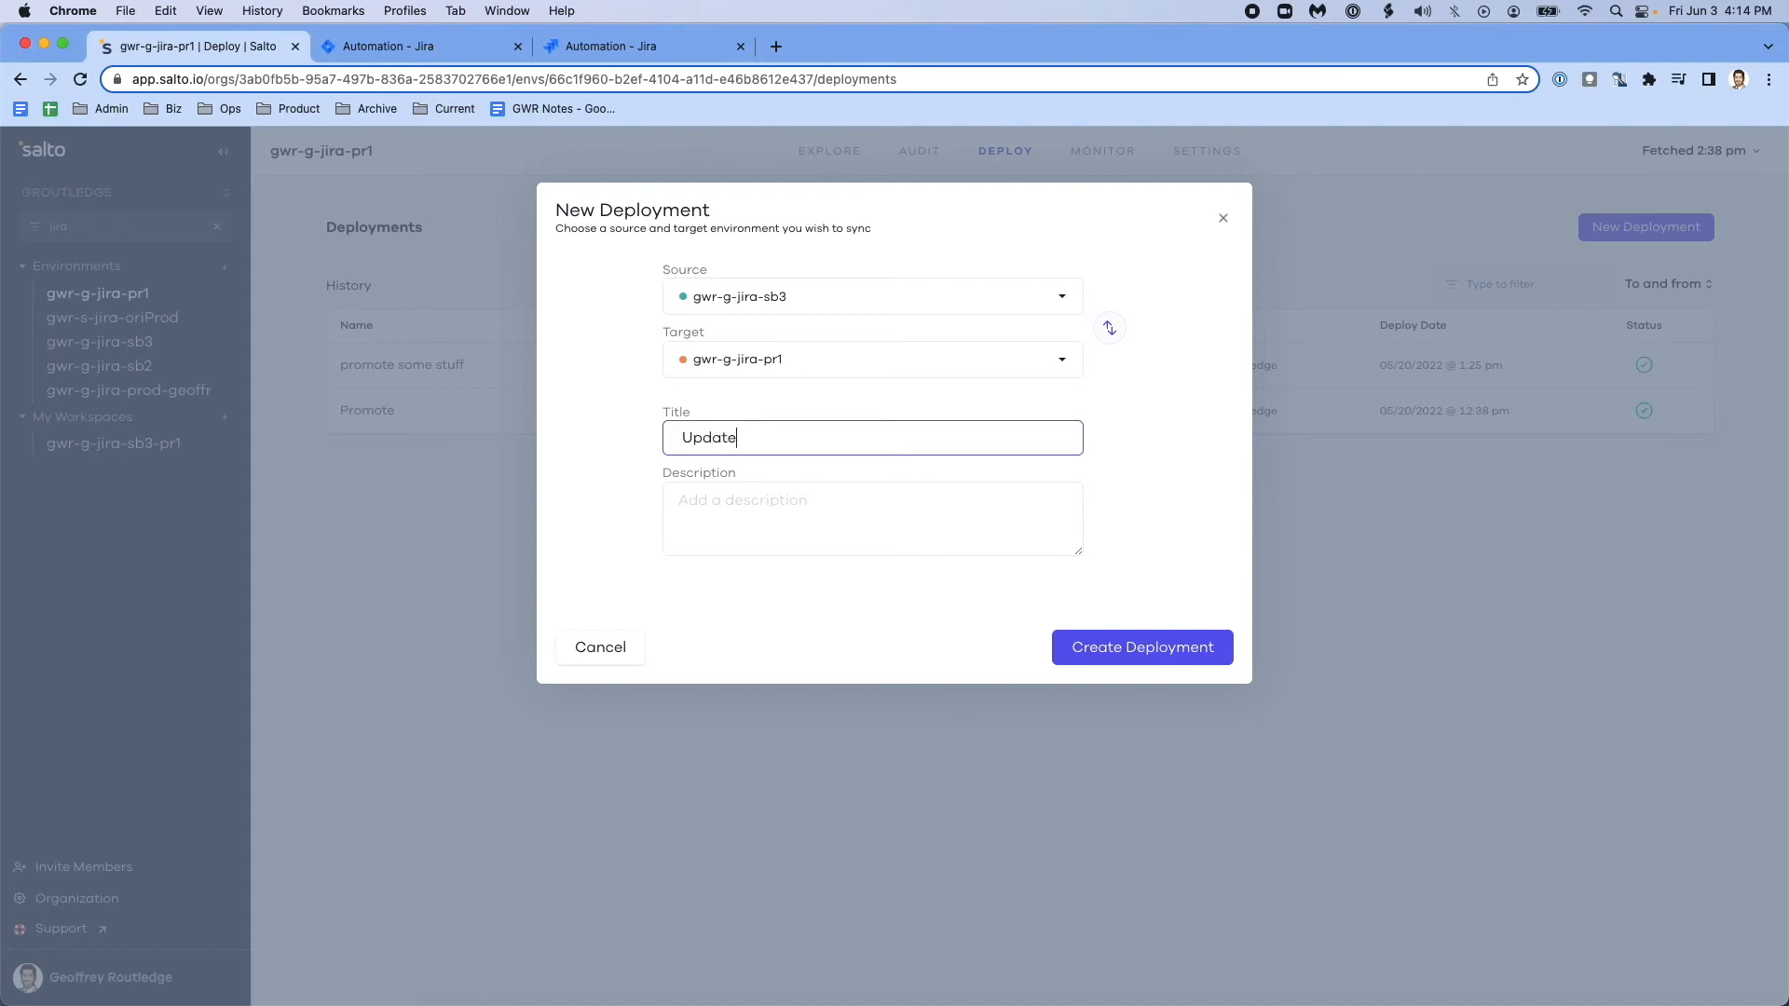
{"action": "type", "text": "automations"}
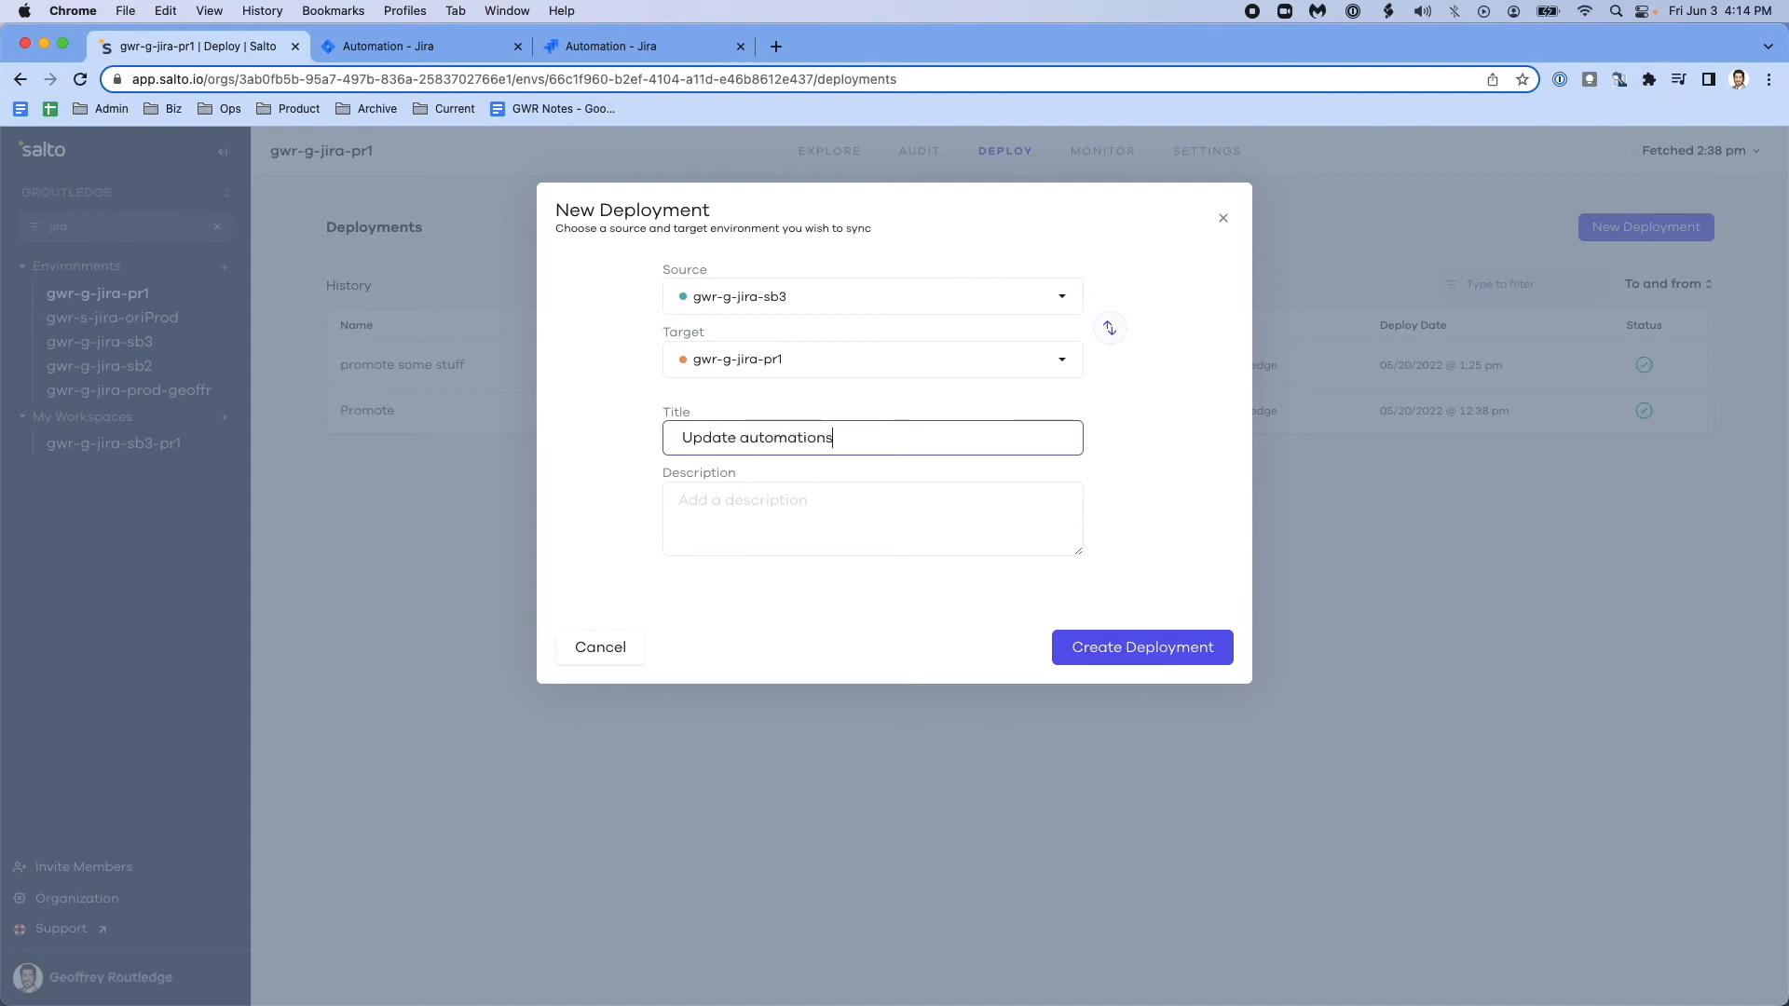
{"action": "left_click", "coordinate": [1142, 648]}
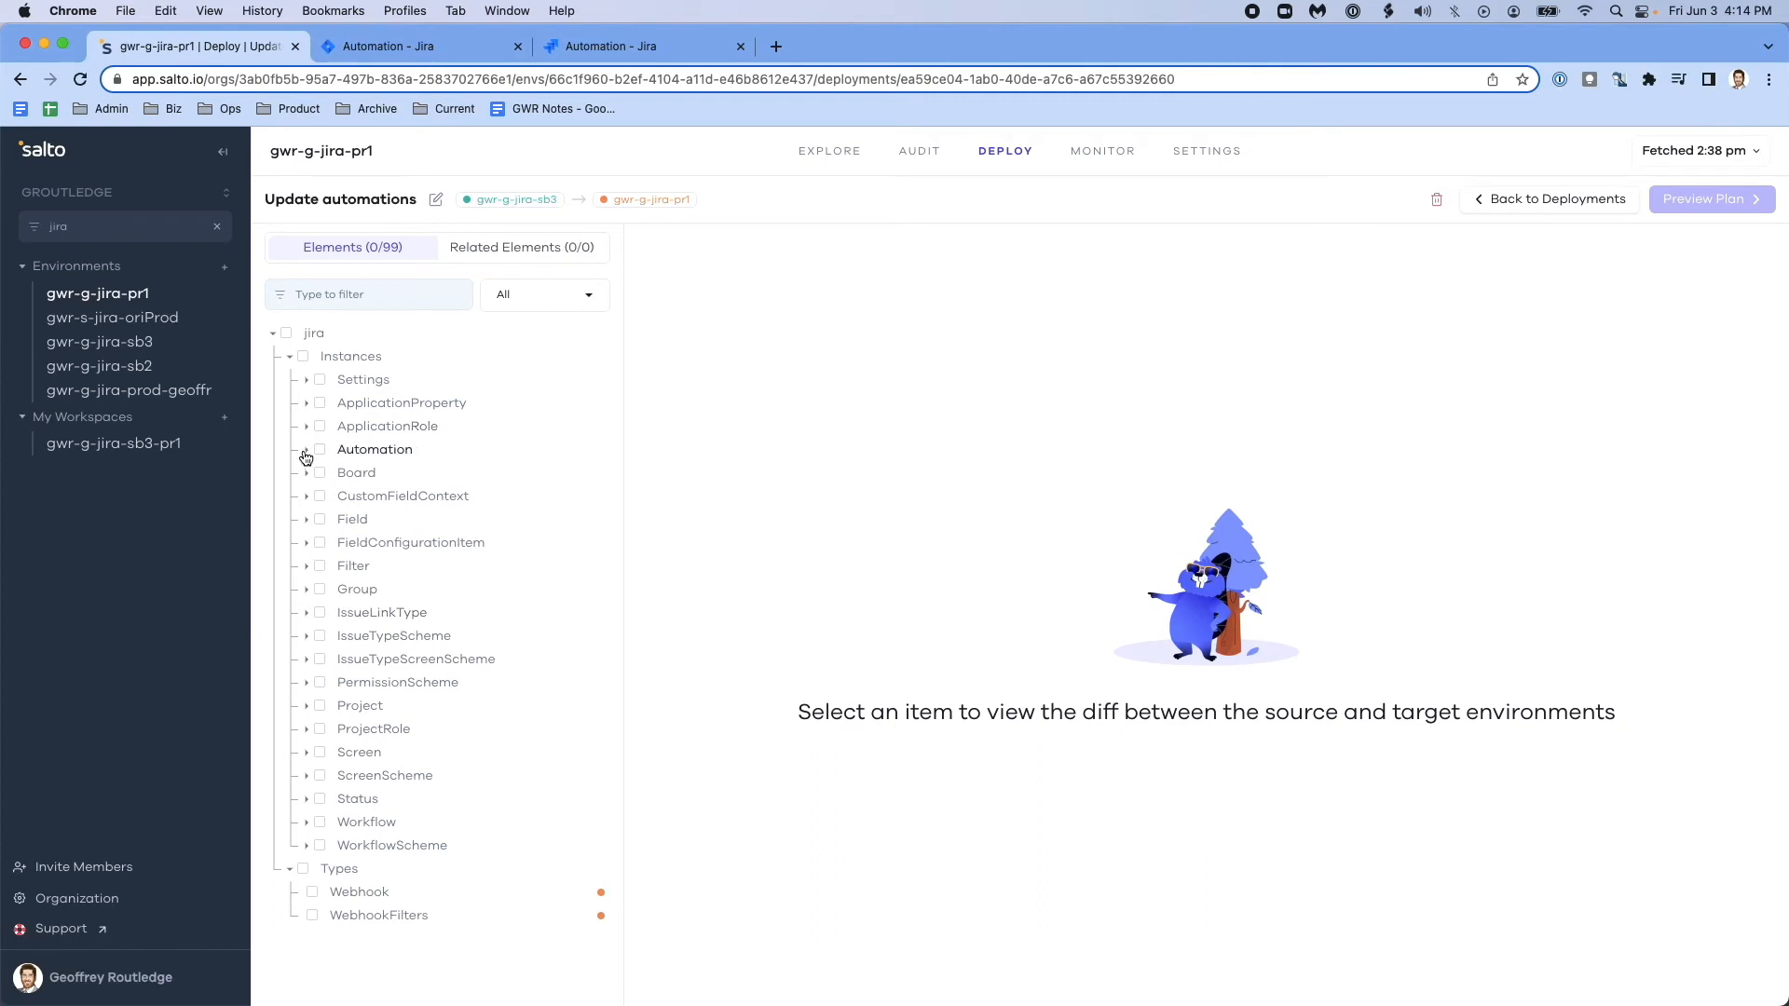
Select all Automation rules, review the Subtasks_for_Stories diff, and preview the plan
{"action": "left_click", "coordinate": [306, 449]}
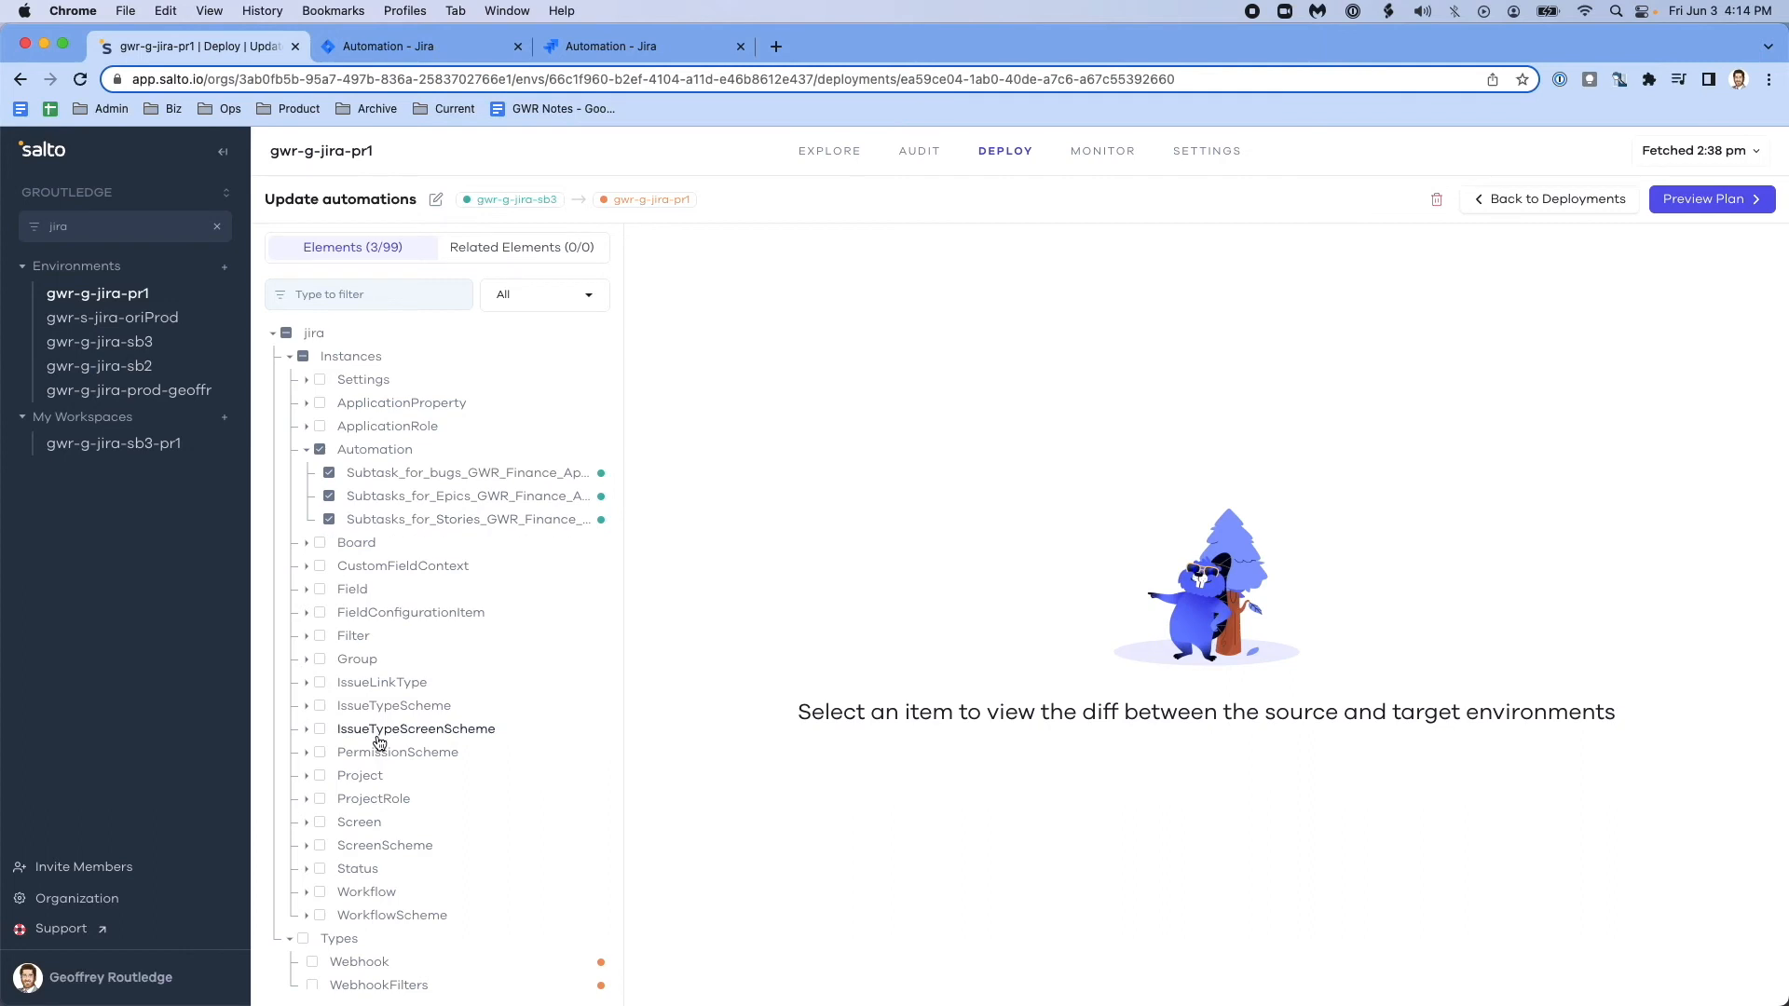
{"action": "left_click", "coordinate": [307, 892]}
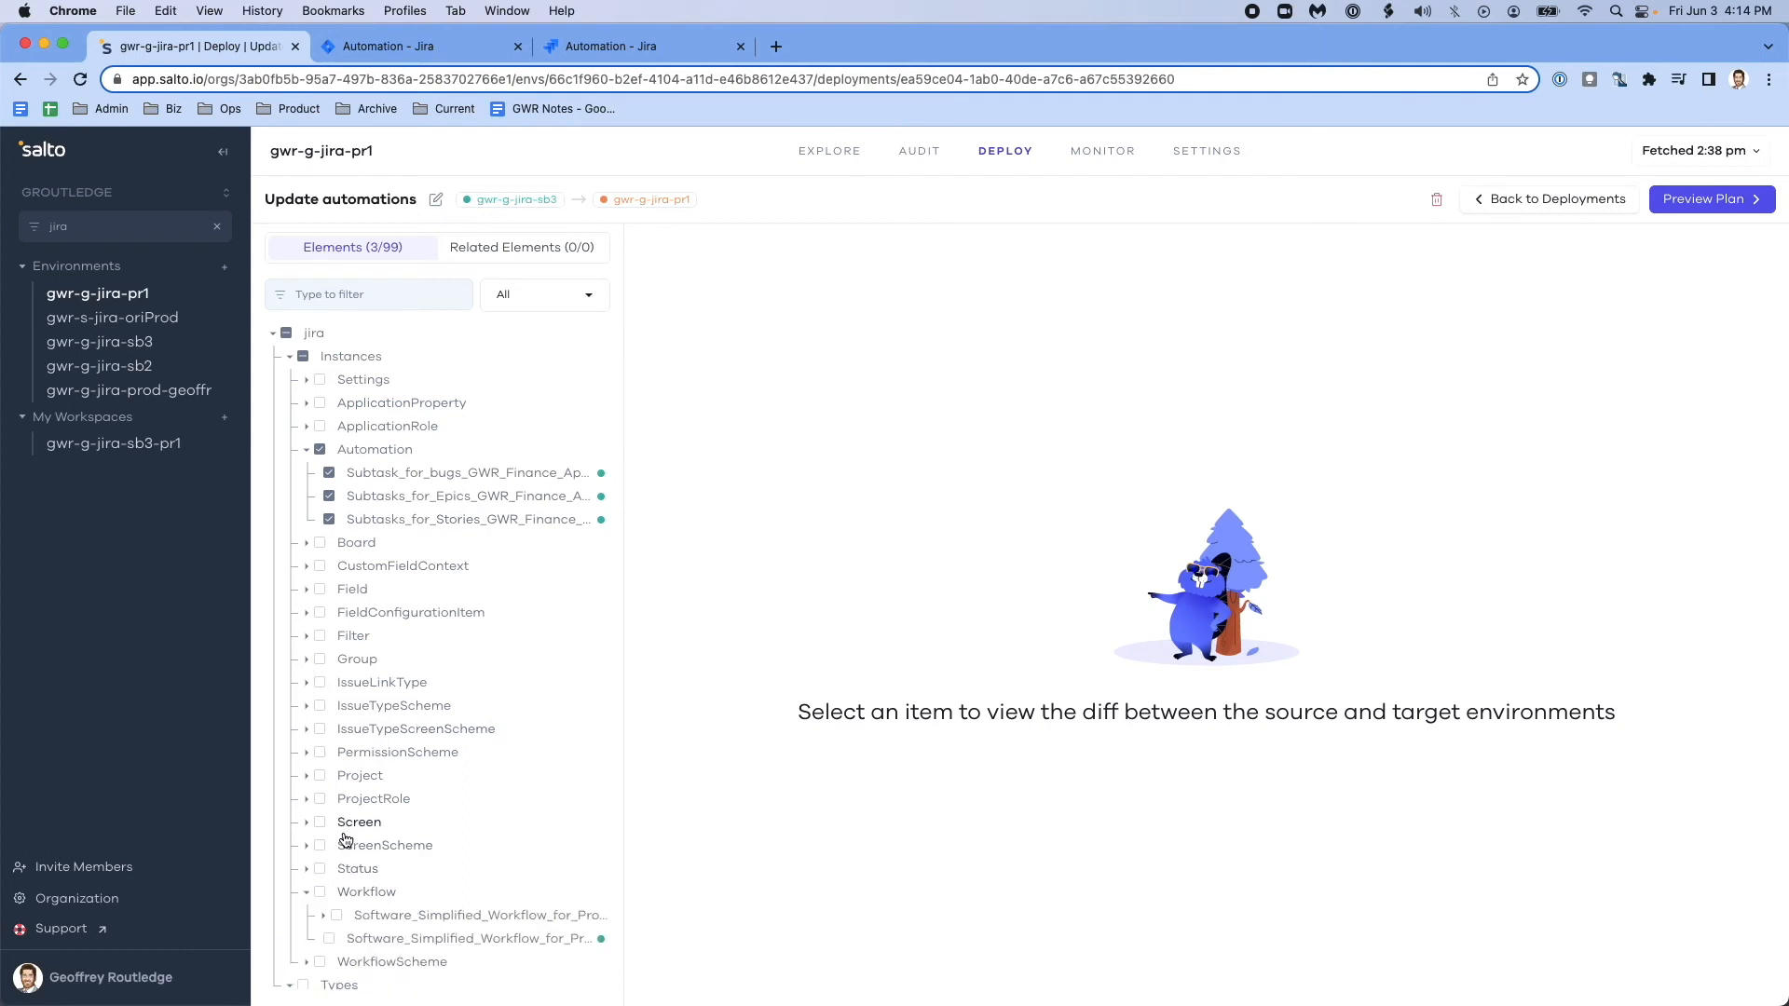
{"action": "left_click", "coordinate": [307, 822]}
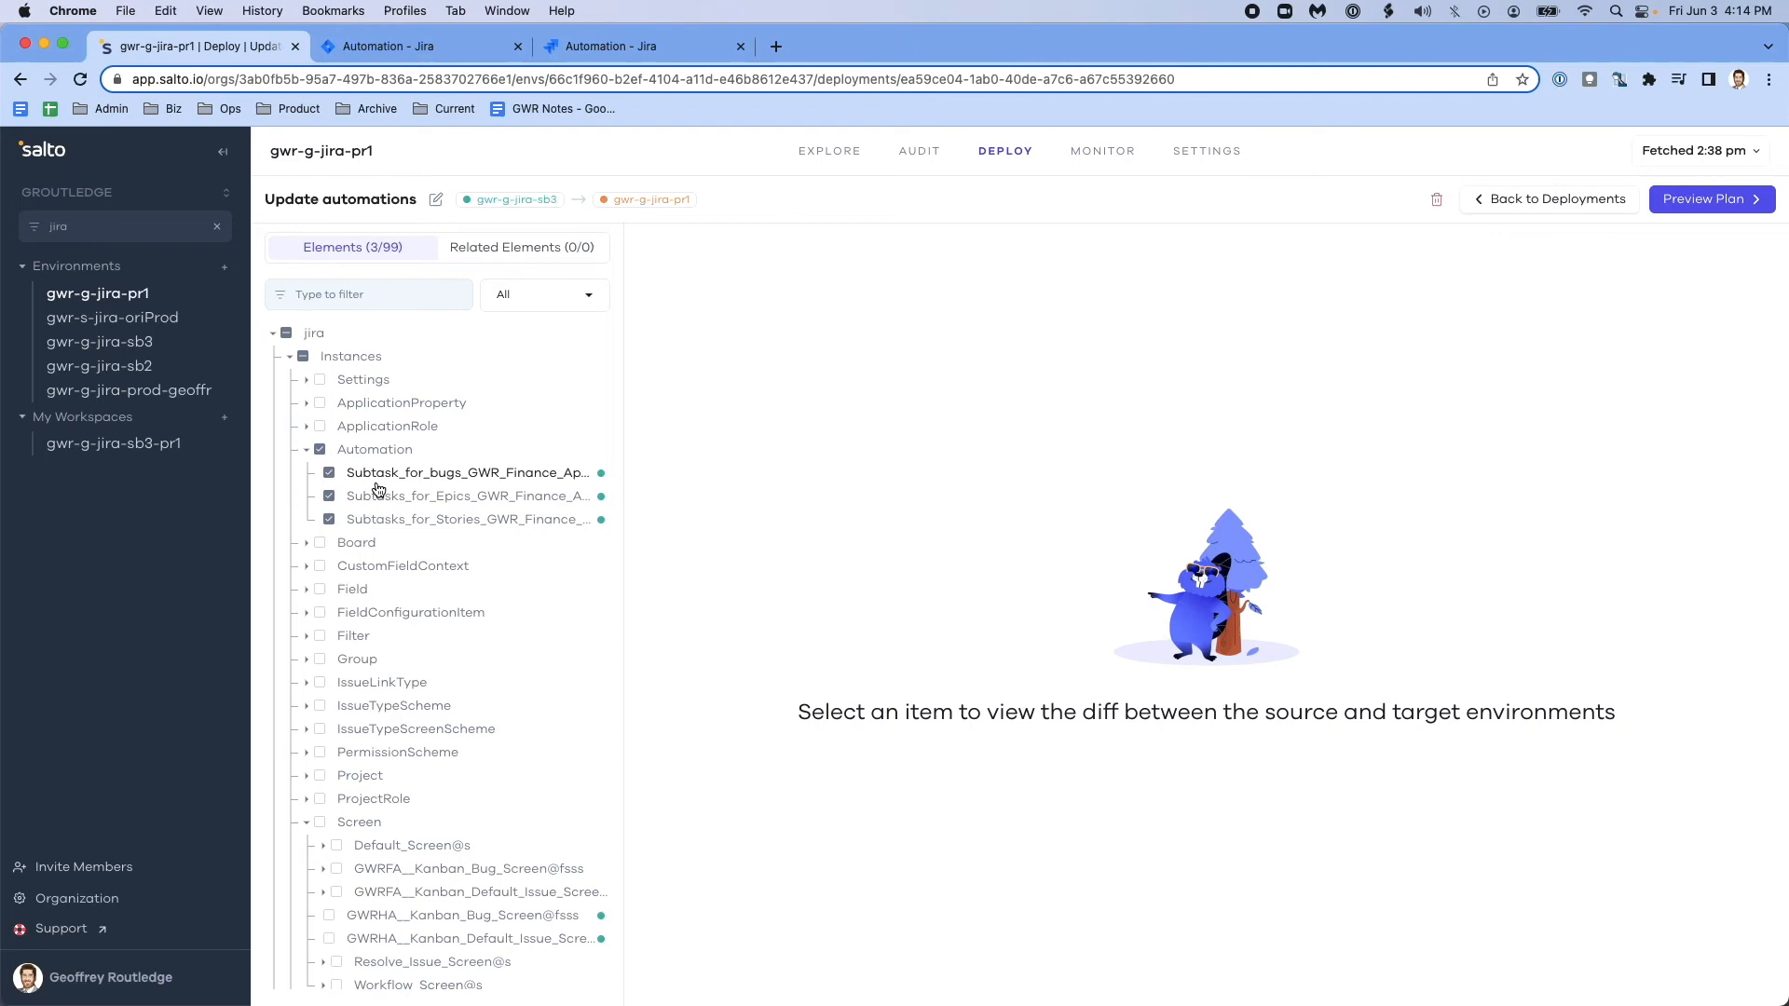
{"action": "left_click", "coordinate": [468, 519]}
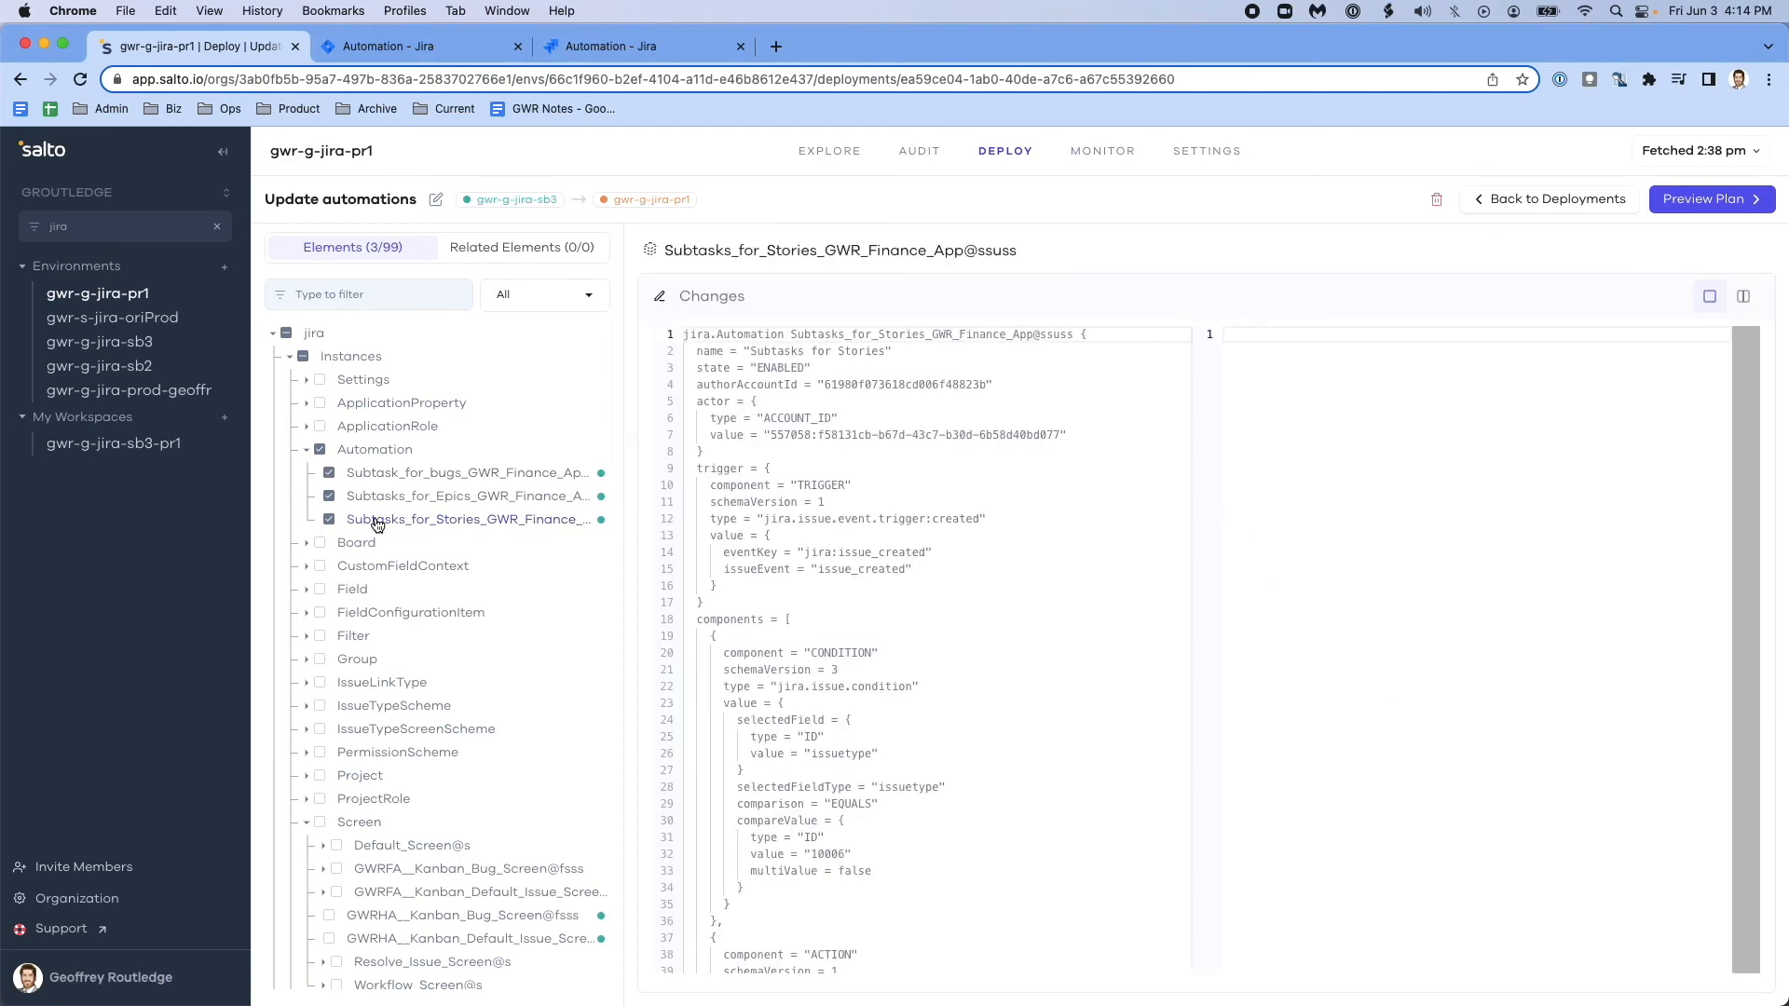
{"action": "left_click", "coordinate": [1711, 198]}
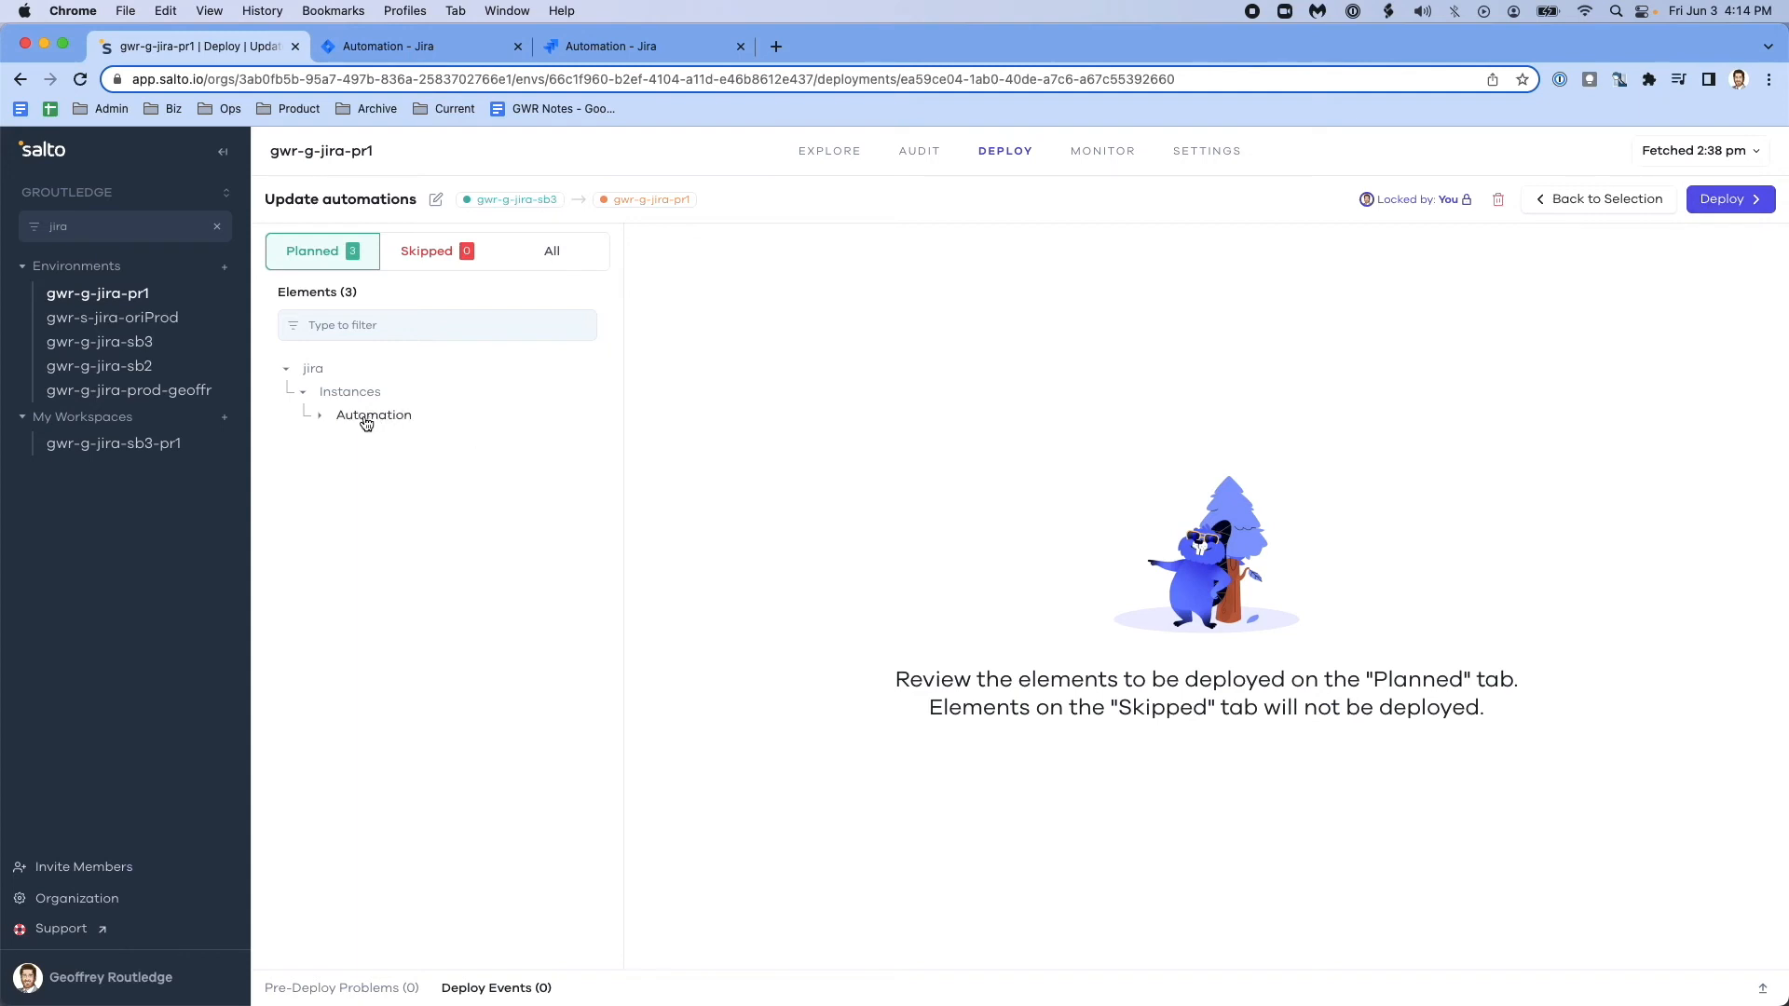
Deploy the three planned automation rules to gwr-g-jira-pr1, then return to production Jira
{"action": "left_click", "coordinate": [319, 415]}
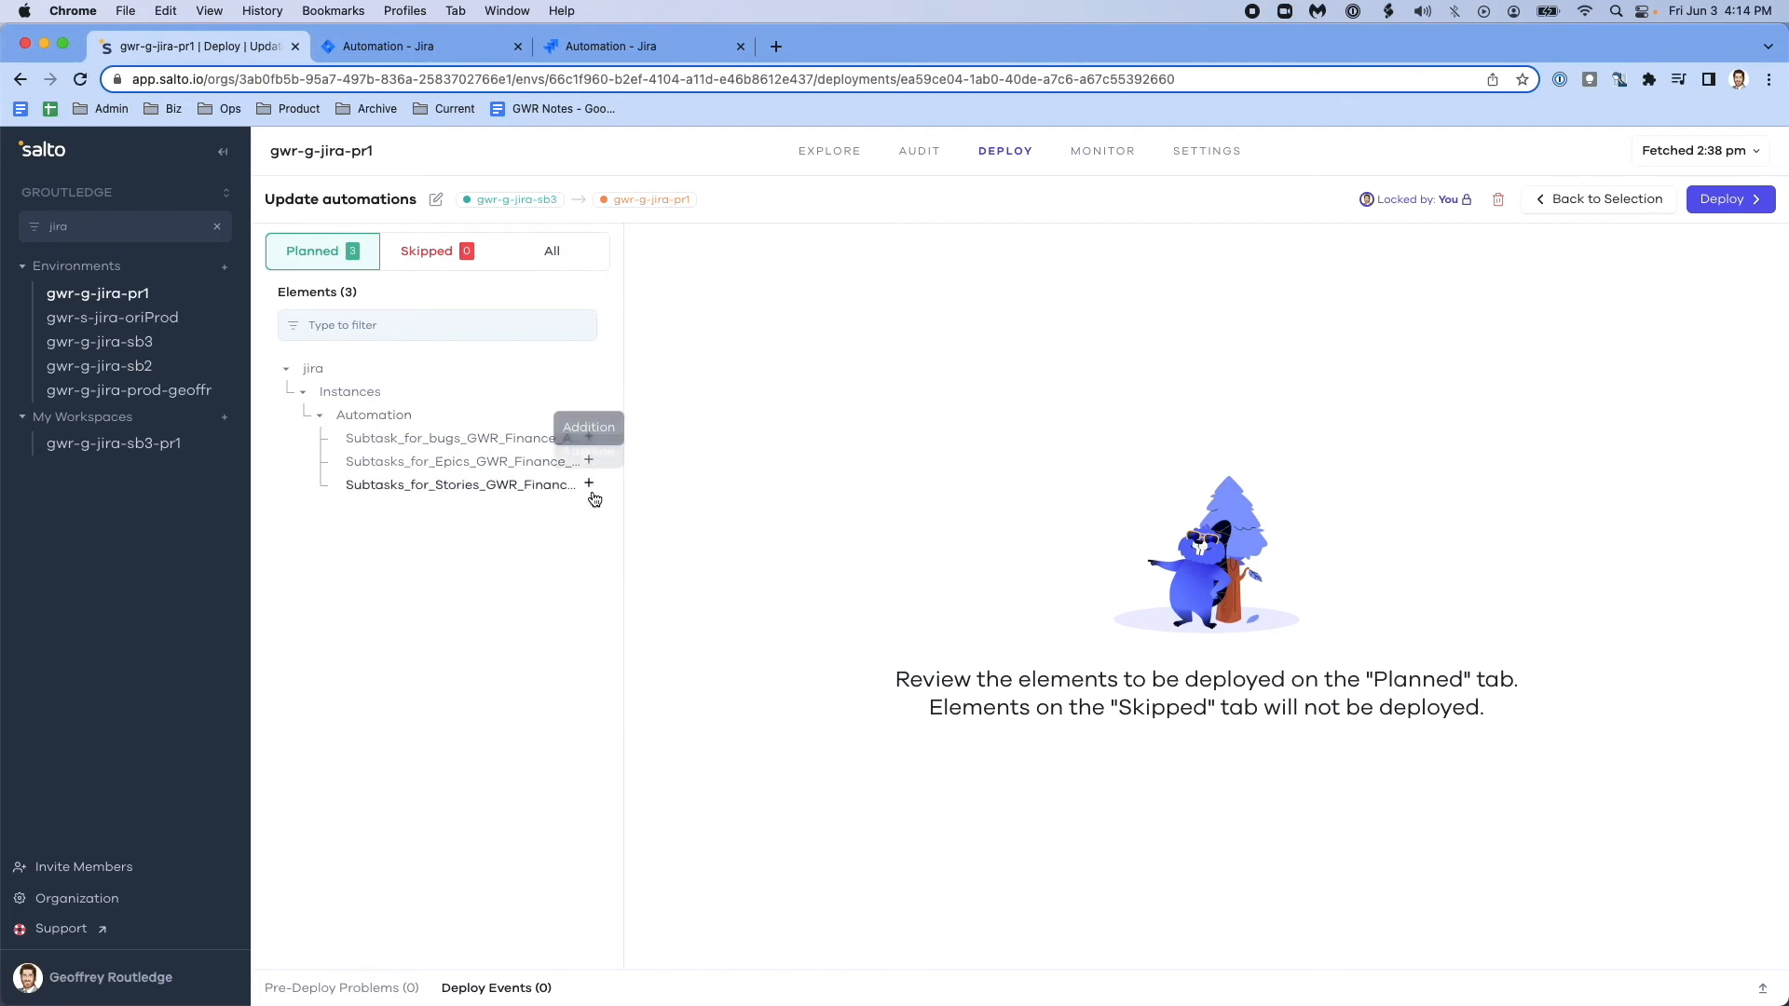
{"action": "mouse_move", "coordinate": [526, 203]}
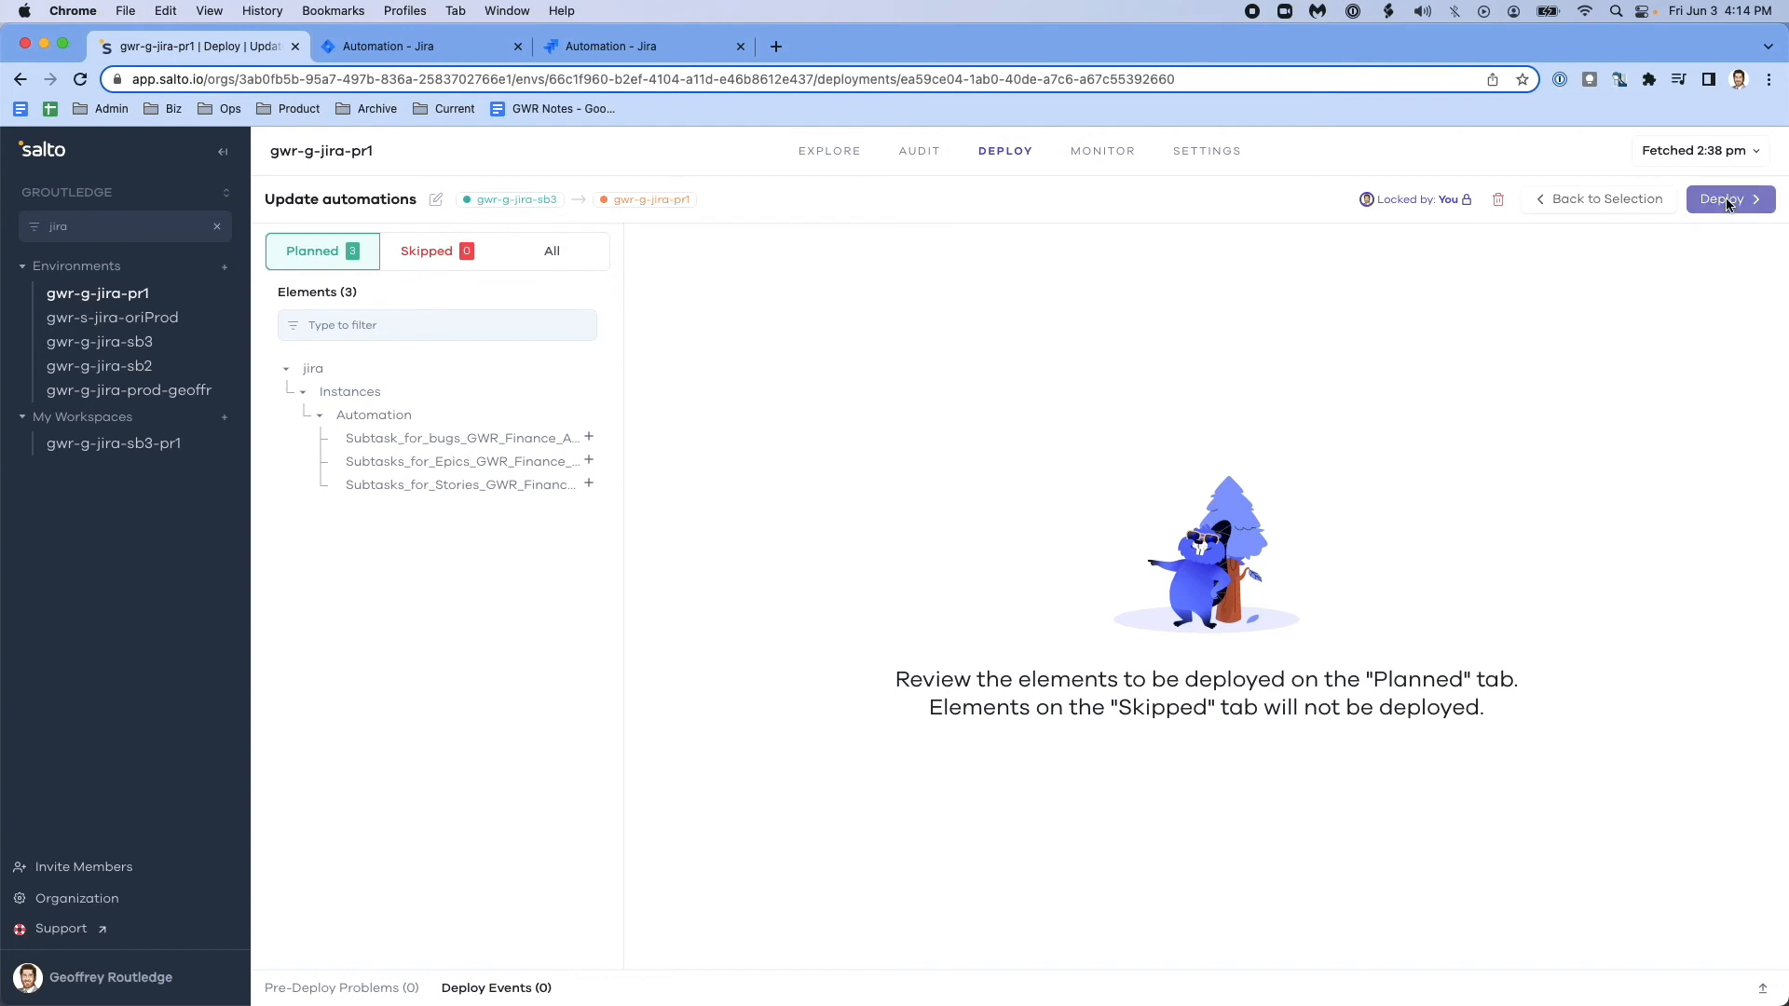
{"action": "left_click", "coordinate": [1722, 199]}
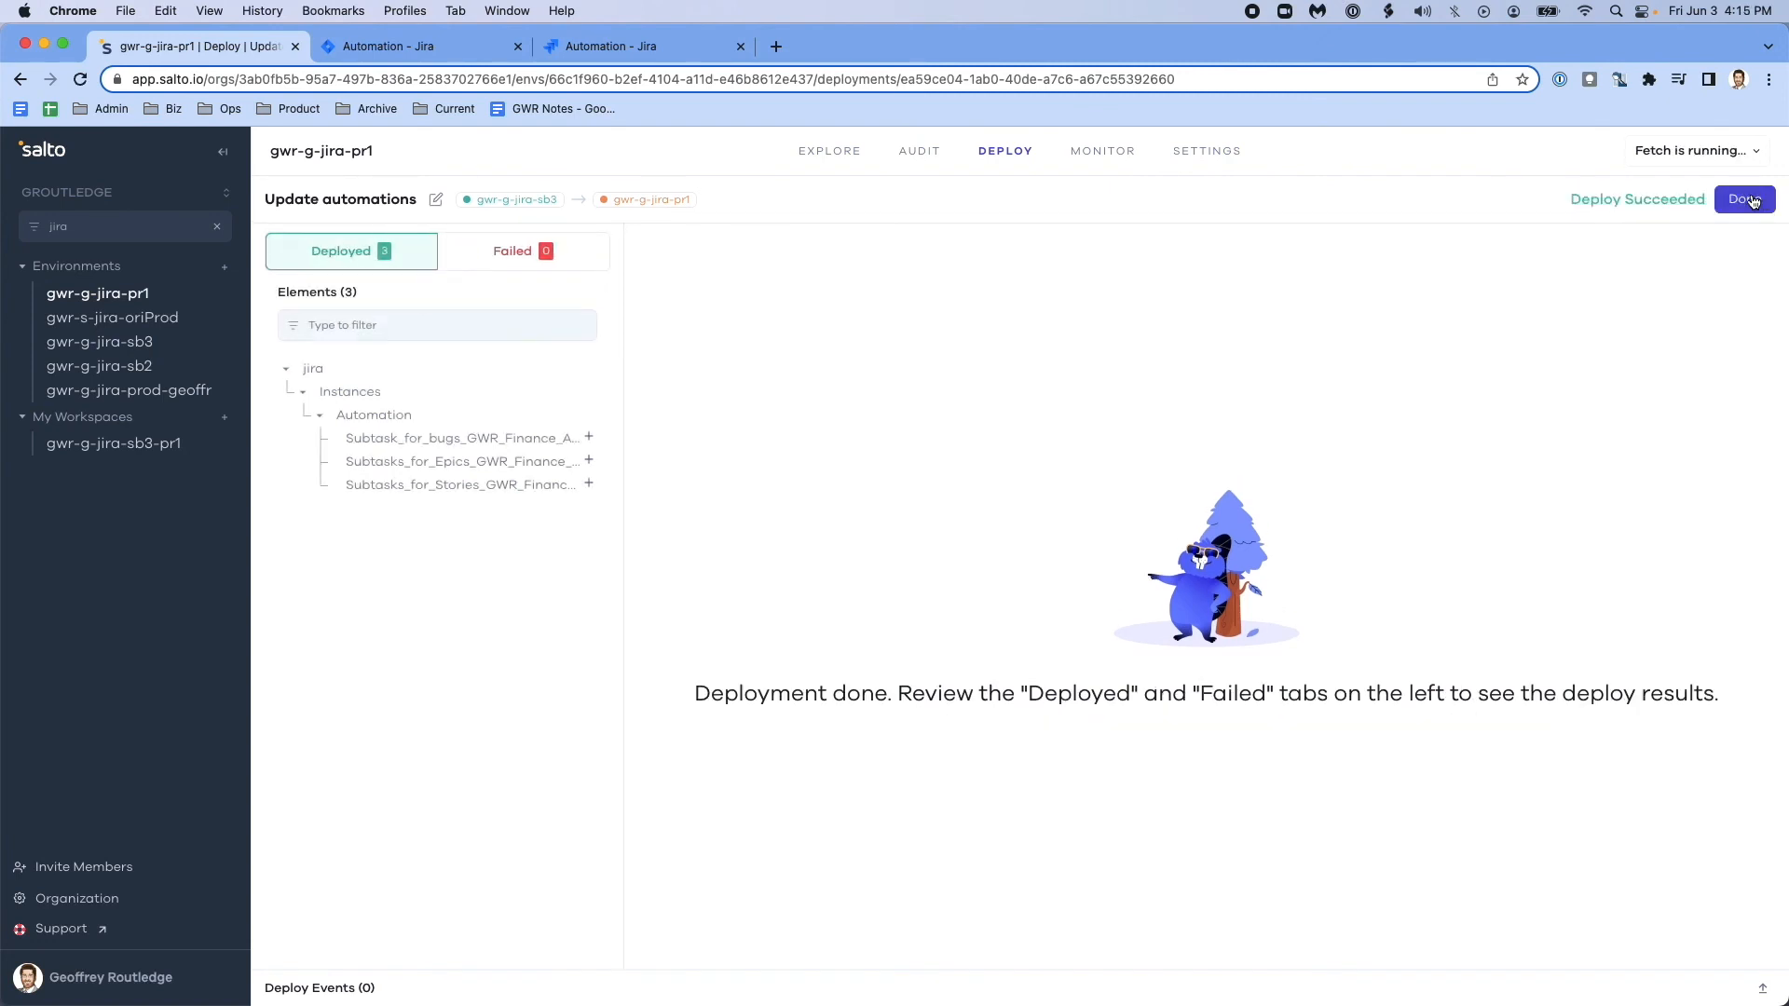
{"action": "left_click", "coordinate": [1744, 198]}
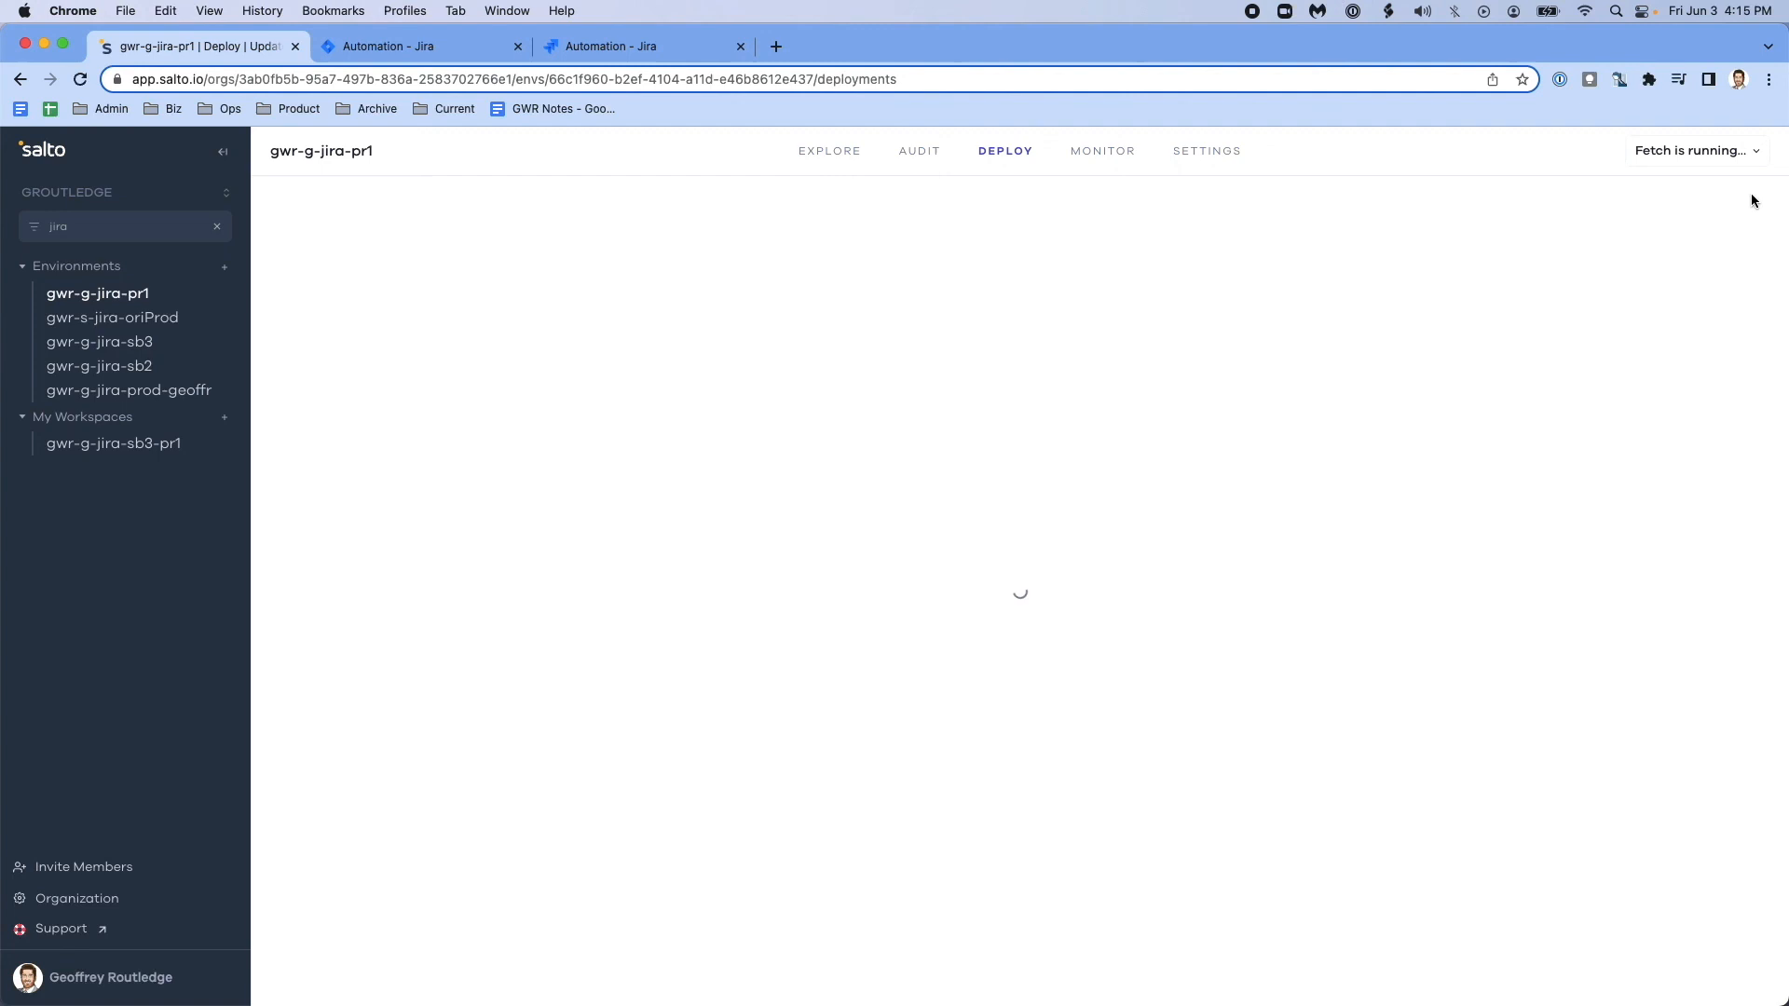
{"action": "left_click", "coordinate": [644, 46]}
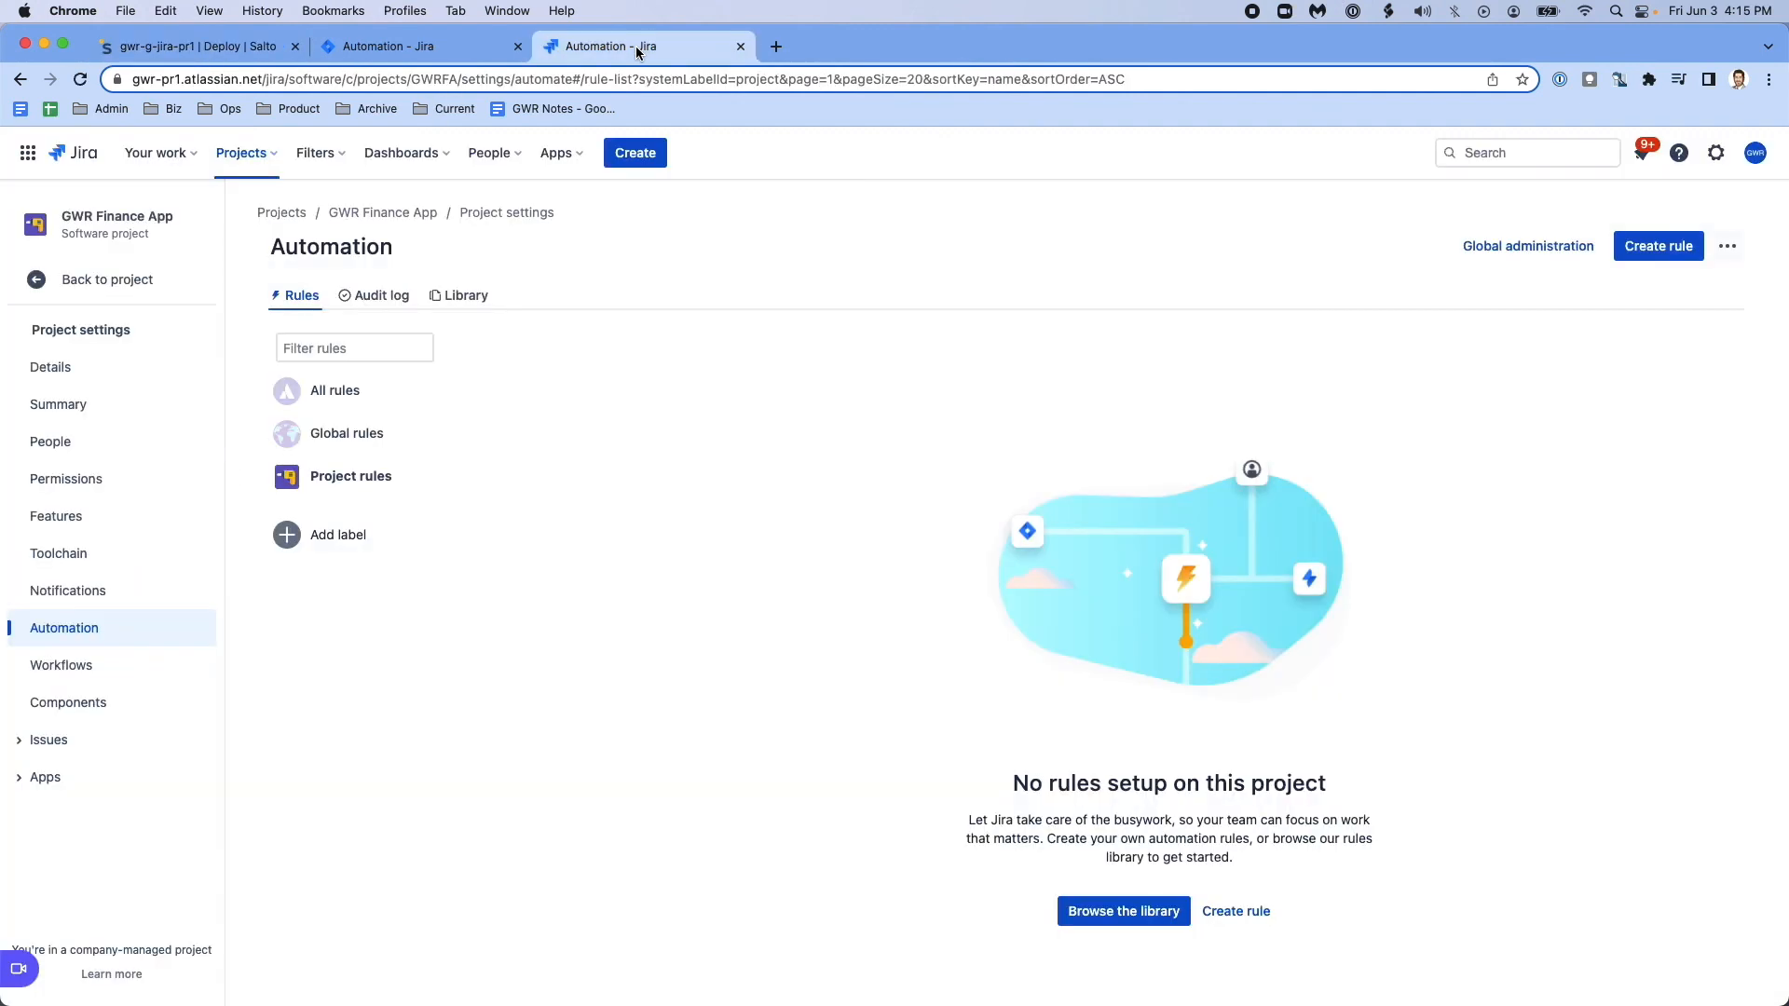